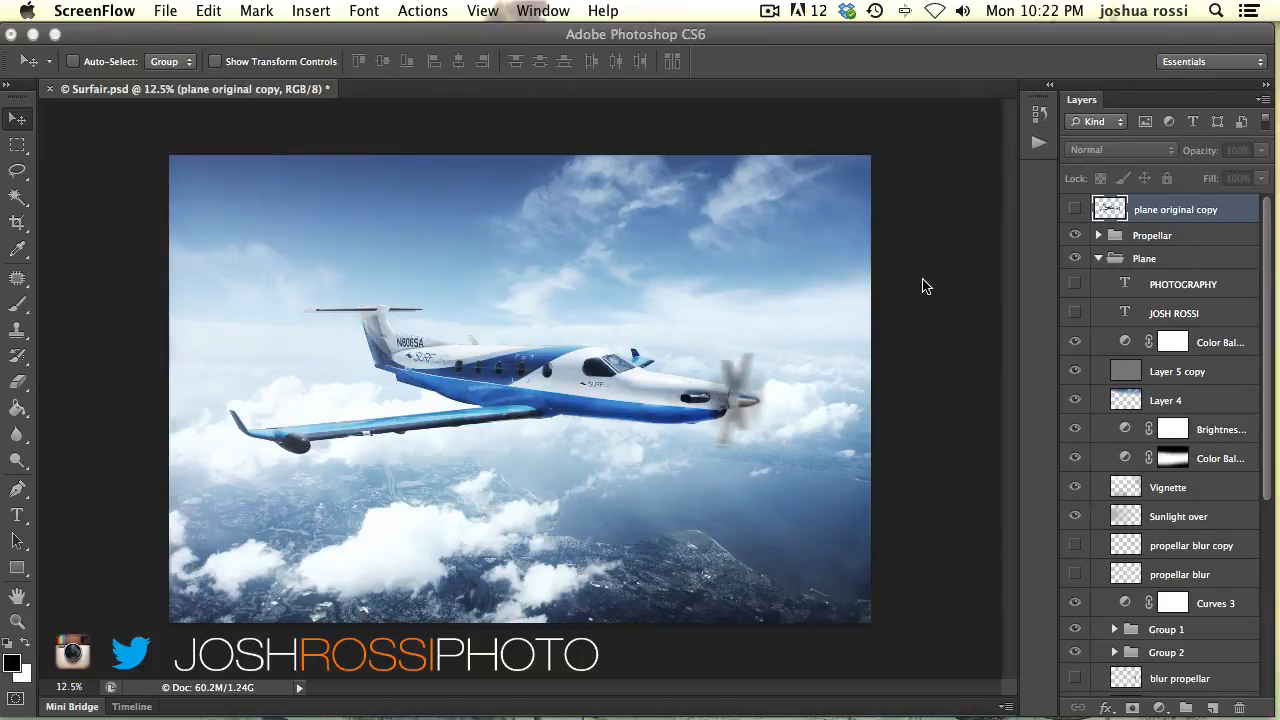
{"action": "mouse_move", "coordinate": [930, 270]}
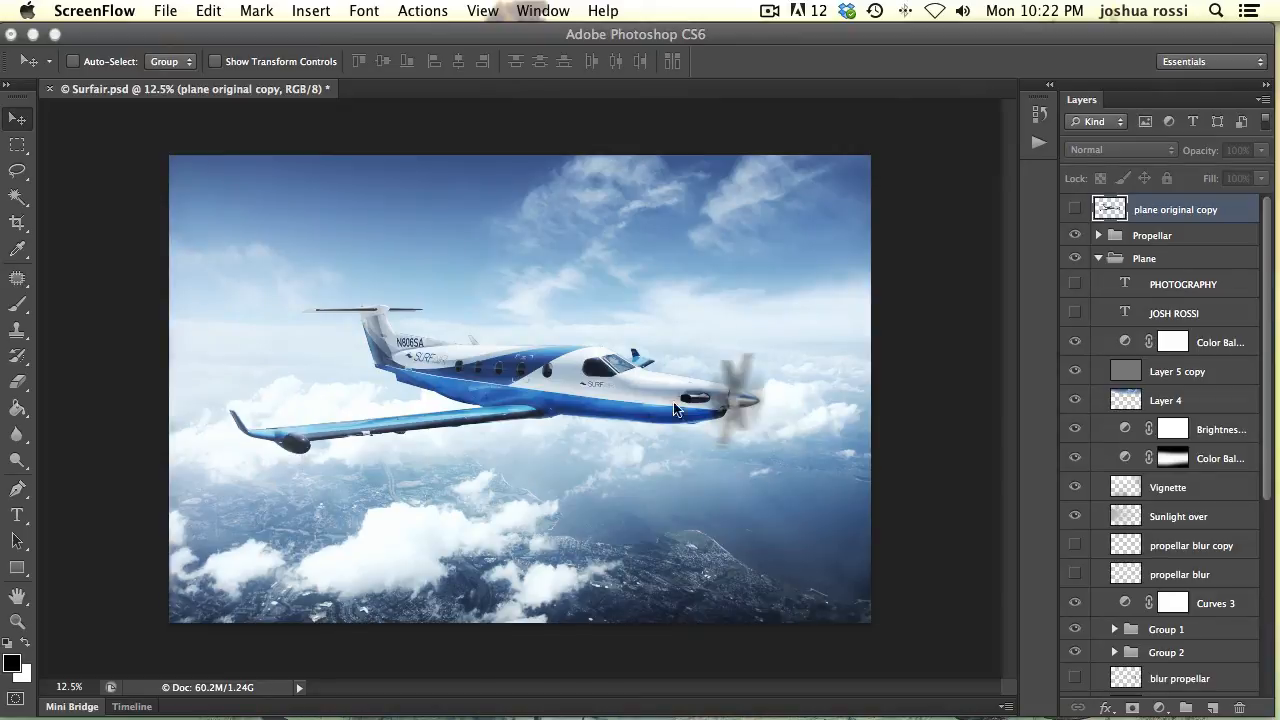
{"action": "mouse_move", "coordinate": [760, 422]}
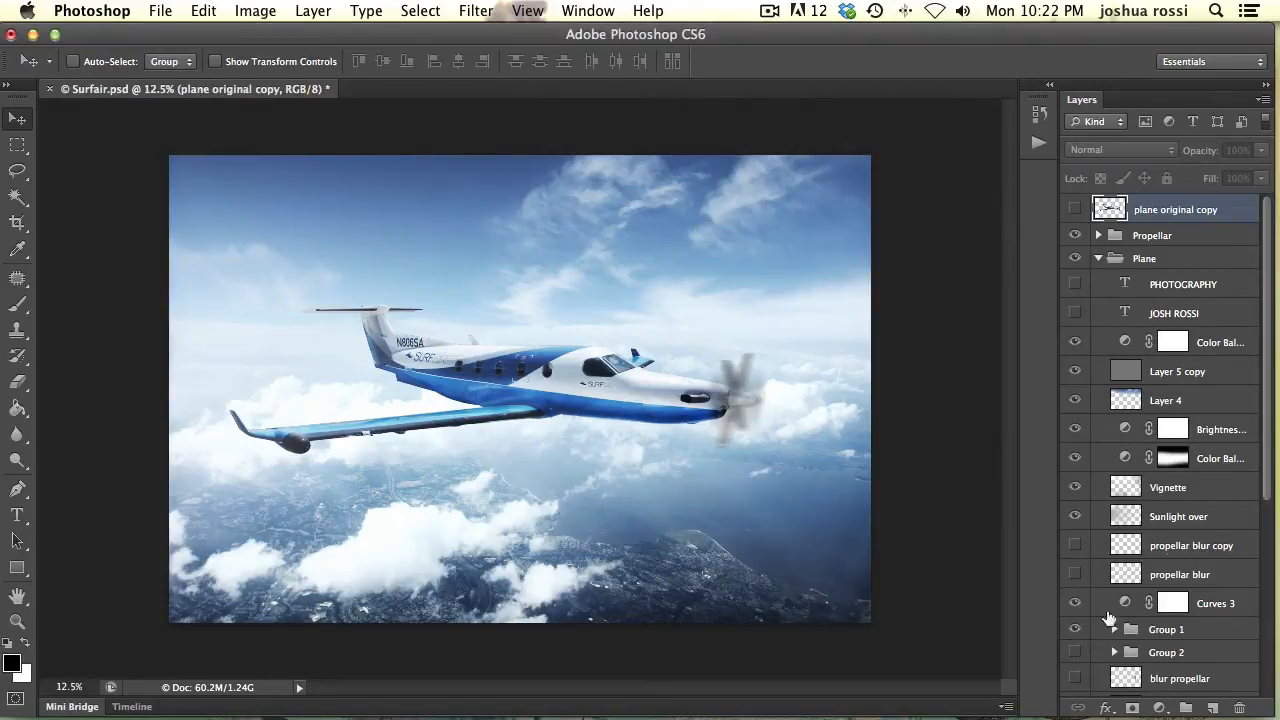
Collapse the Plane group, show plane original copy, and lasso around the propeller
{"action": "left_click", "coordinate": [1097, 258]}
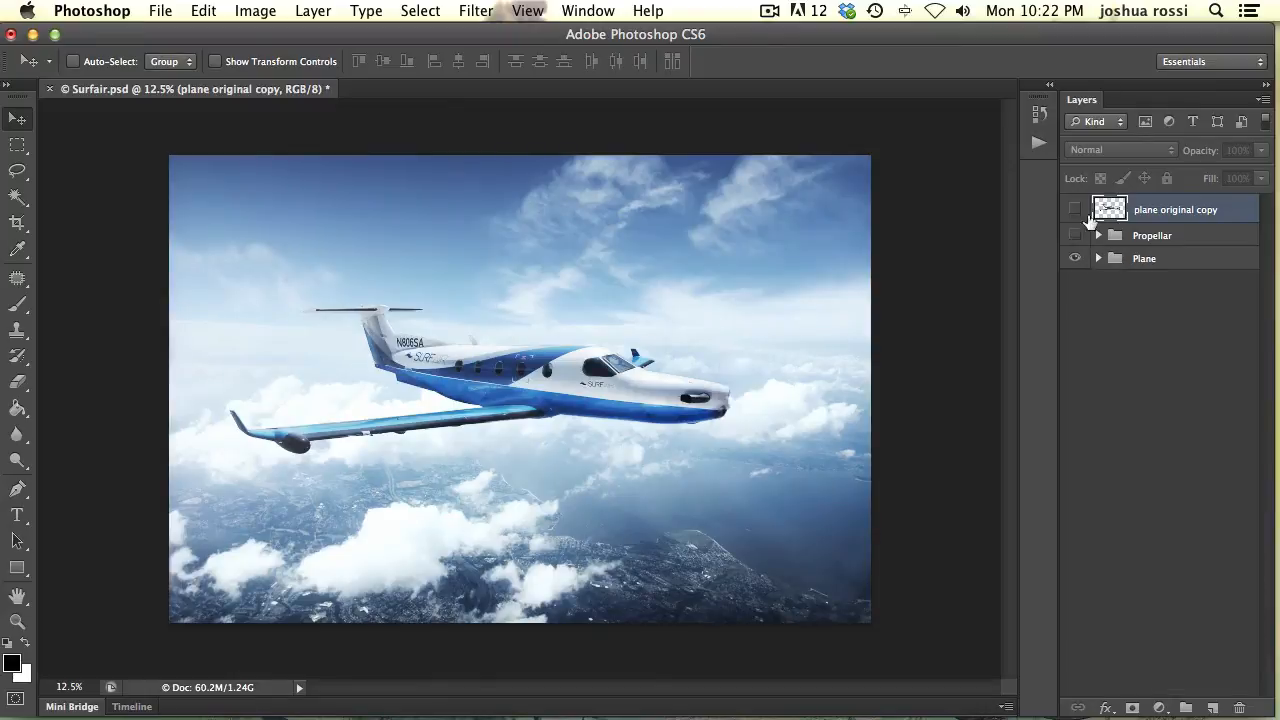
{"action": "left_click", "coordinate": [1075, 209]}
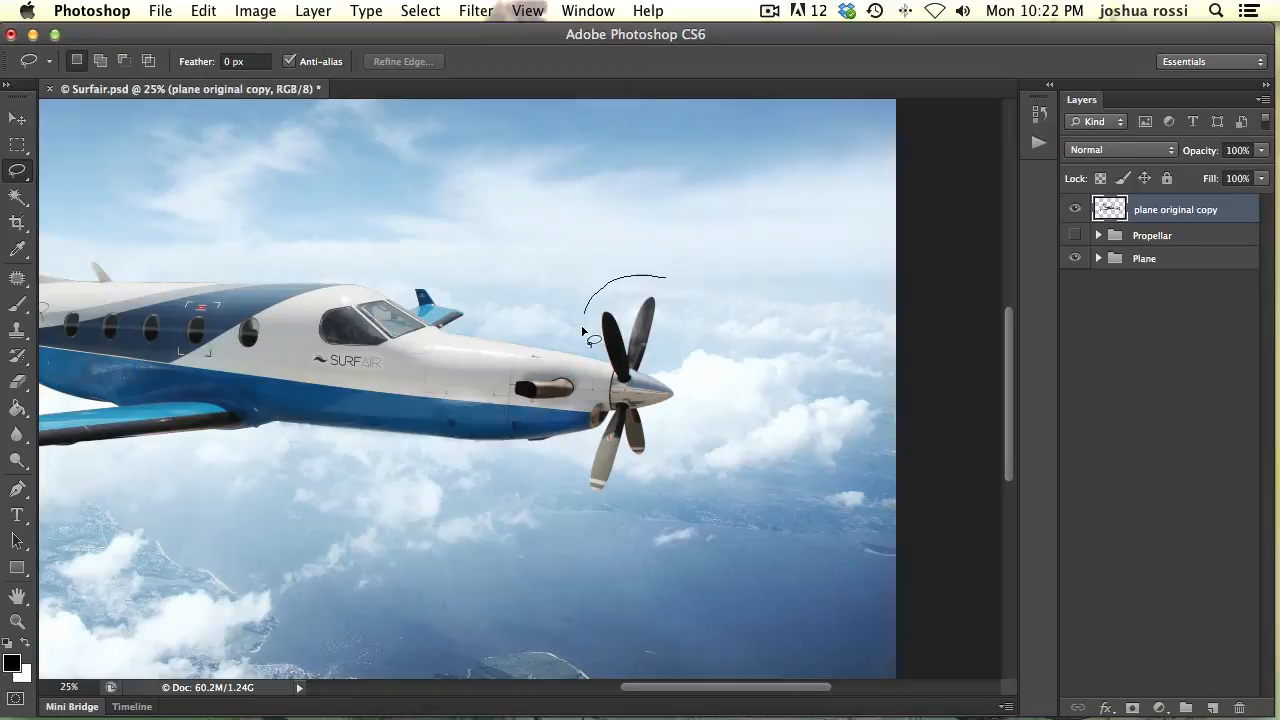
{"action": "left_click_drag", "start_coordinate": [585, 340], "coordinate": [575, 500]}
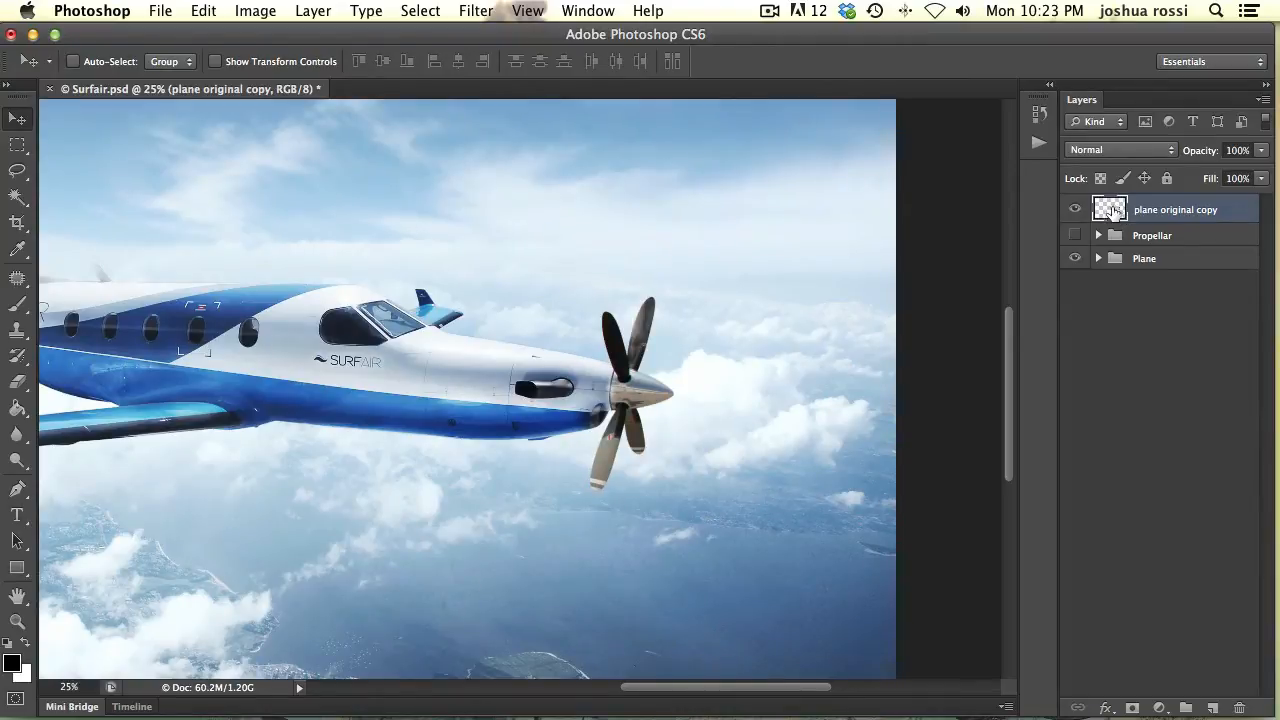
Duplicate the propeller layer with Cmd+J and reselect plane original copy
{"action": "key", "text": "cmd+j"}
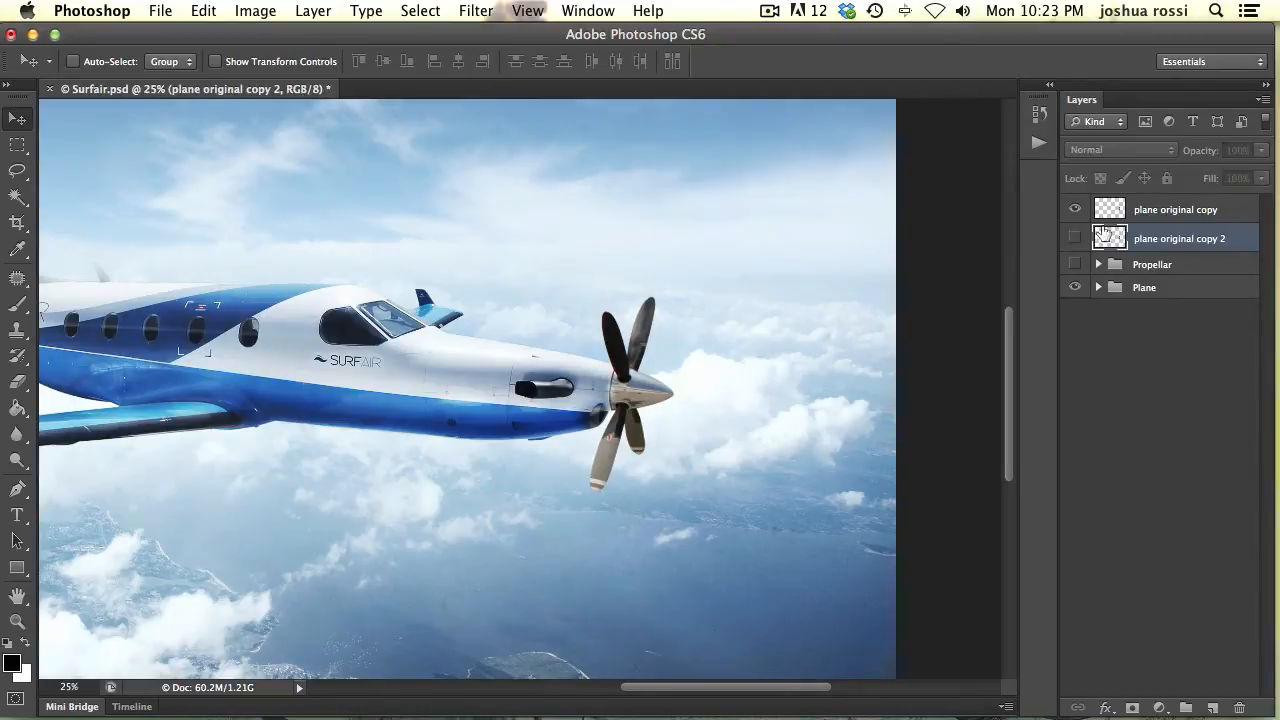
{"action": "left_click", "coordinate": [1175, 209]}
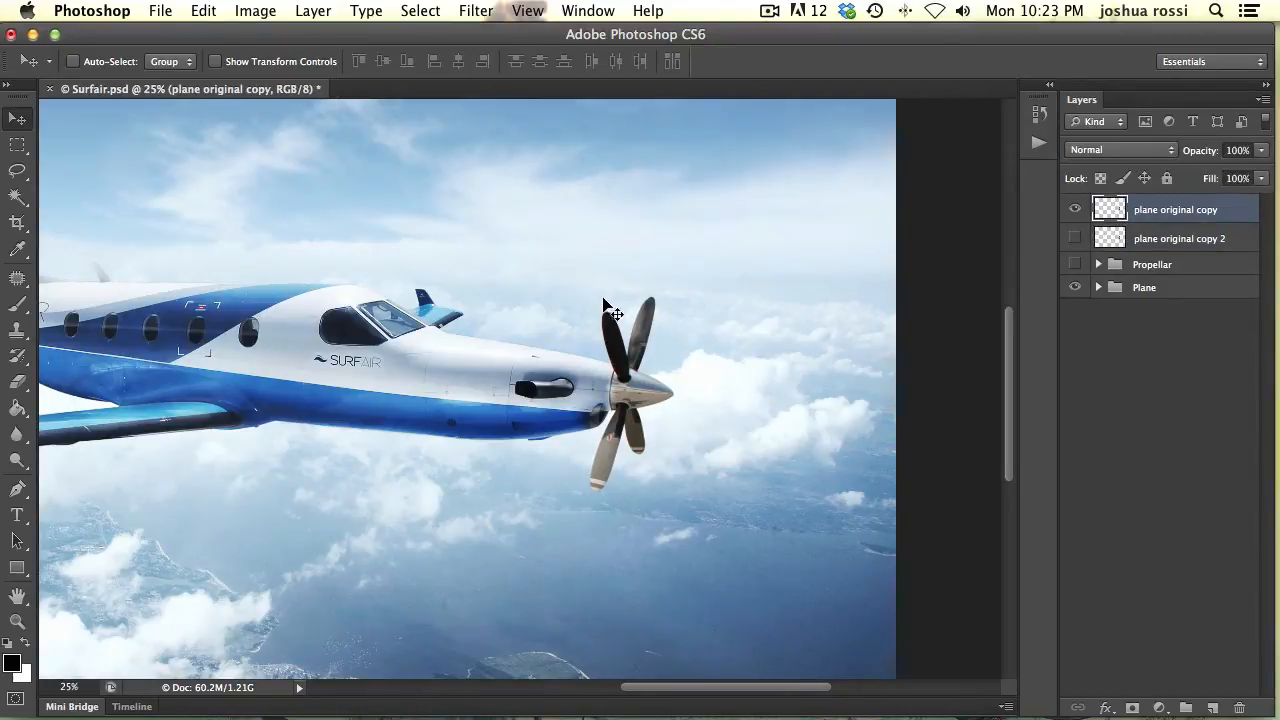
Motion-blur the propeller at angle -14, distance 108, then fade the layer to 44%
{"action": "left_click", "coordinate": [475, 11]}
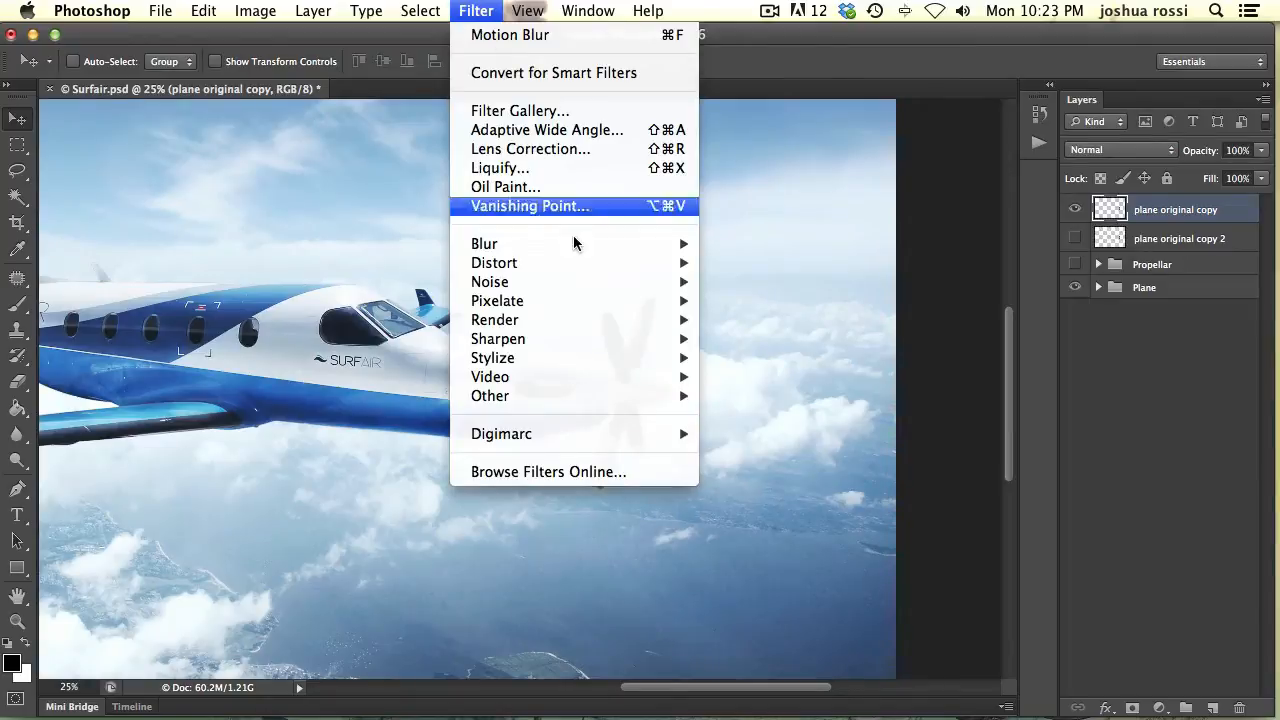
{"action": "left_click", "coordinate": [510, 34]}
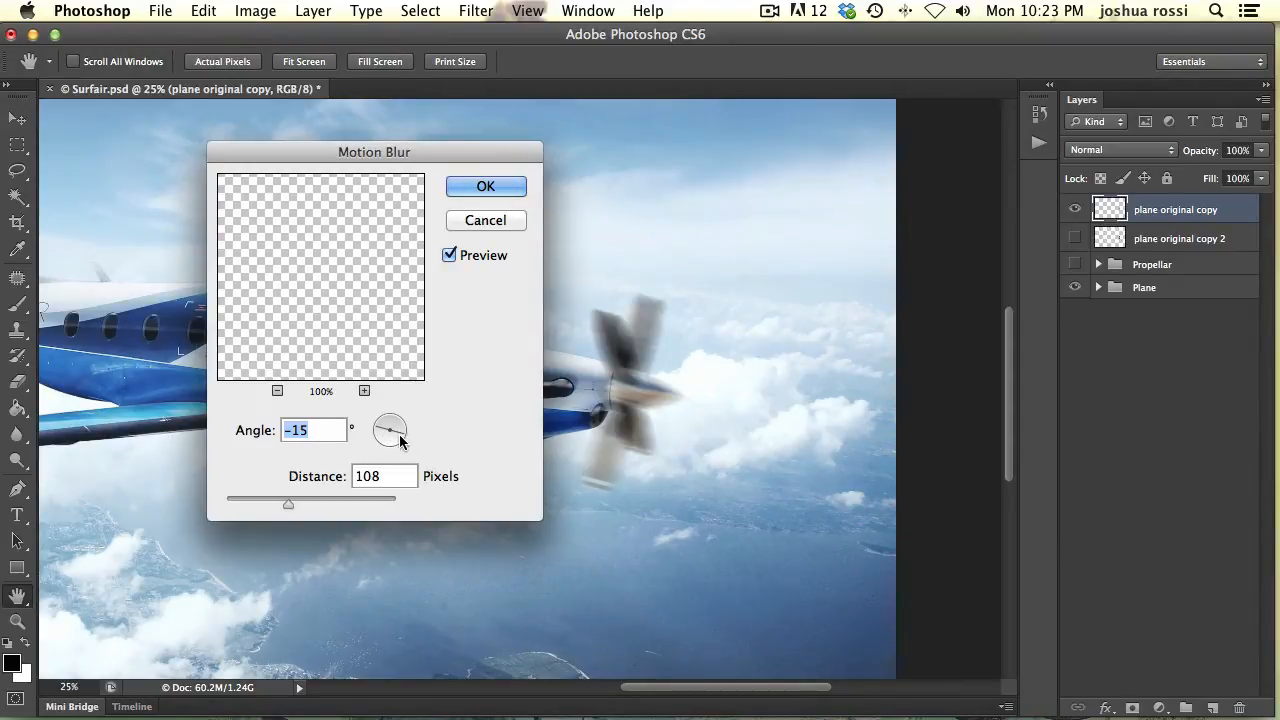
{"action": "left_click_drag", "start_coordinate": [390, 430], "coordinate": [405, 430]}
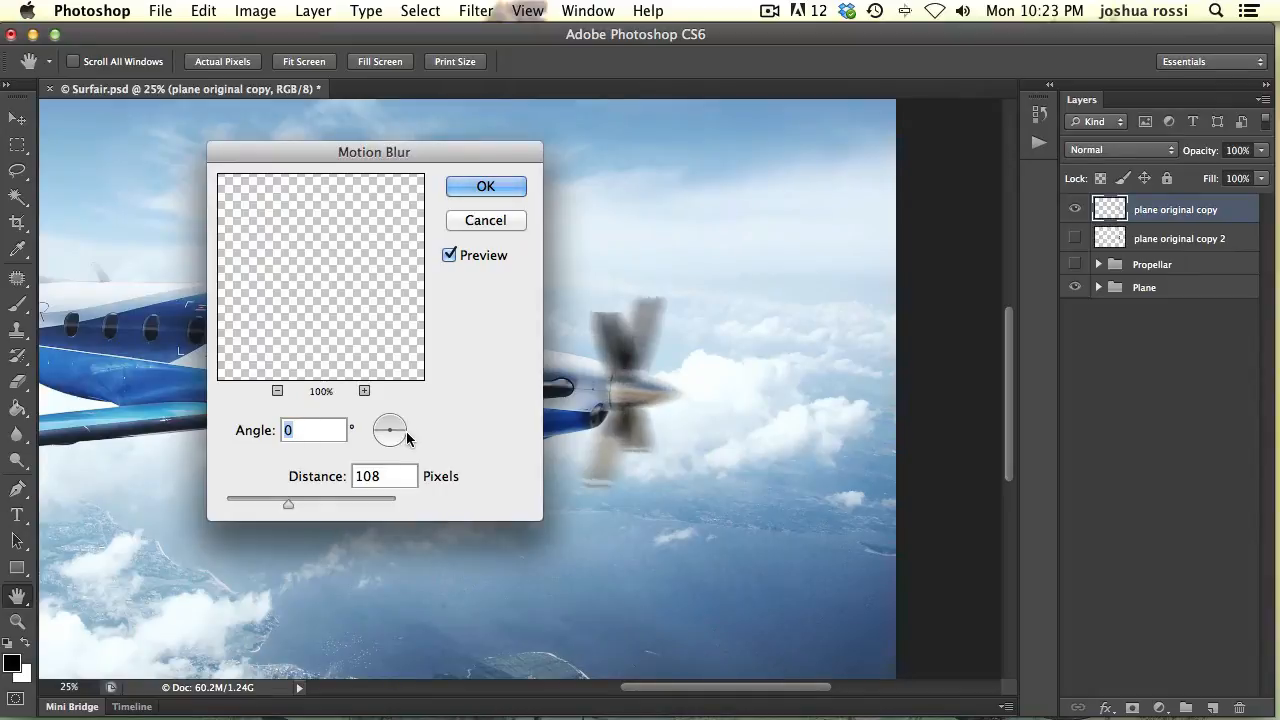
{"action": "left_click_drag", "start_coordinate": [390, 420], "coordinate": [400, 440]}
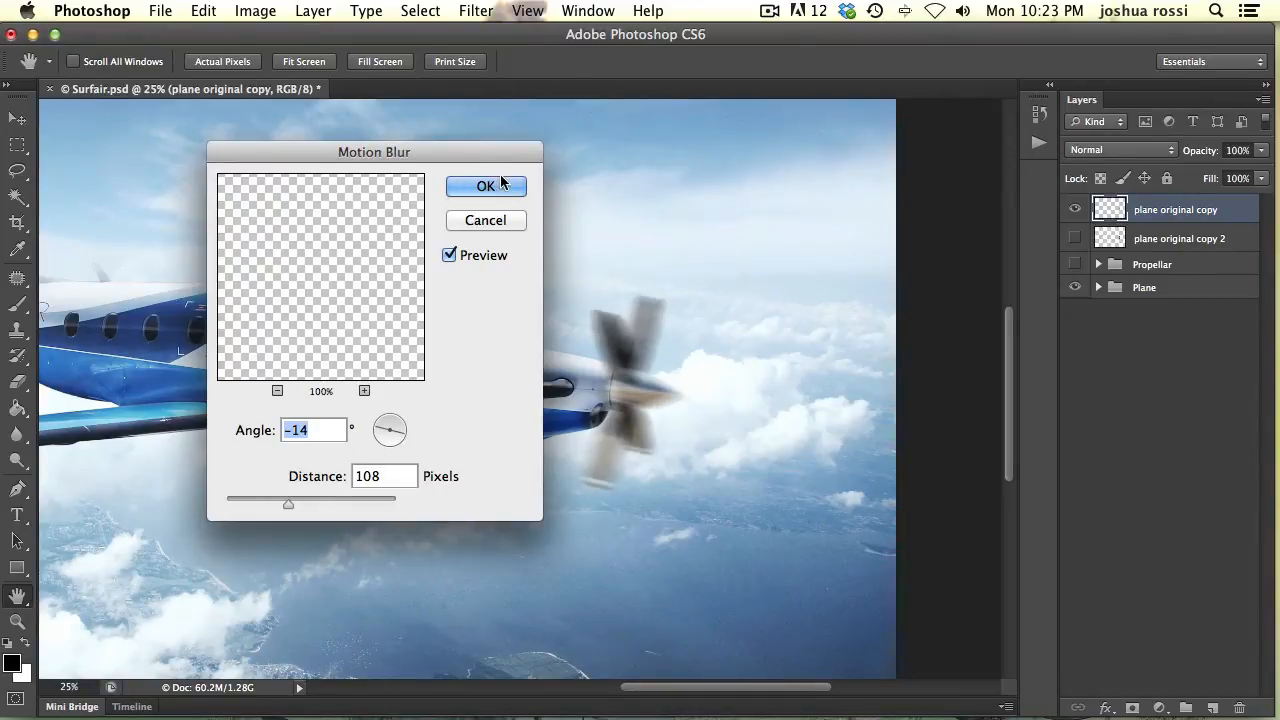
{"action": "left_click", "coordinate": [485, 186]}
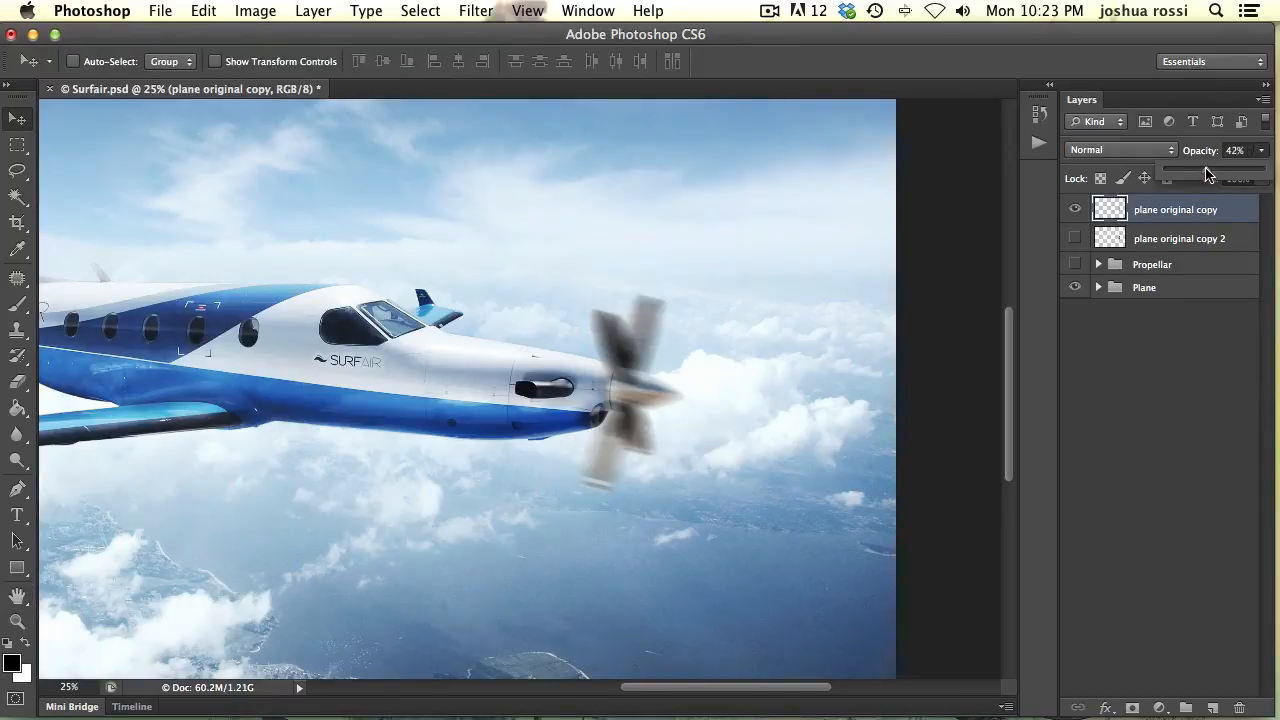
{"action": "left_click_drag", "start_coordinate": [1205, 170], "coordinate": [1215, 170]}
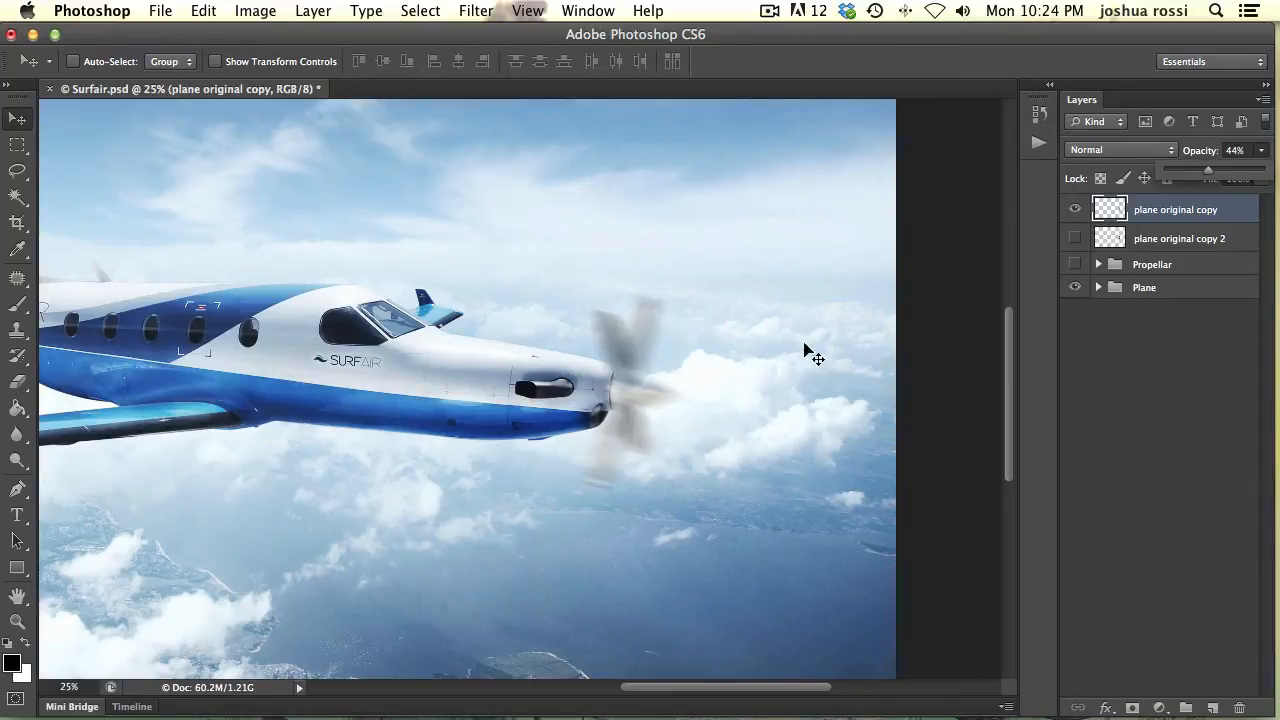
{"action": "mouse_move", "coordinate": [588, 393]}
{"action": "type", "text": "blur"}
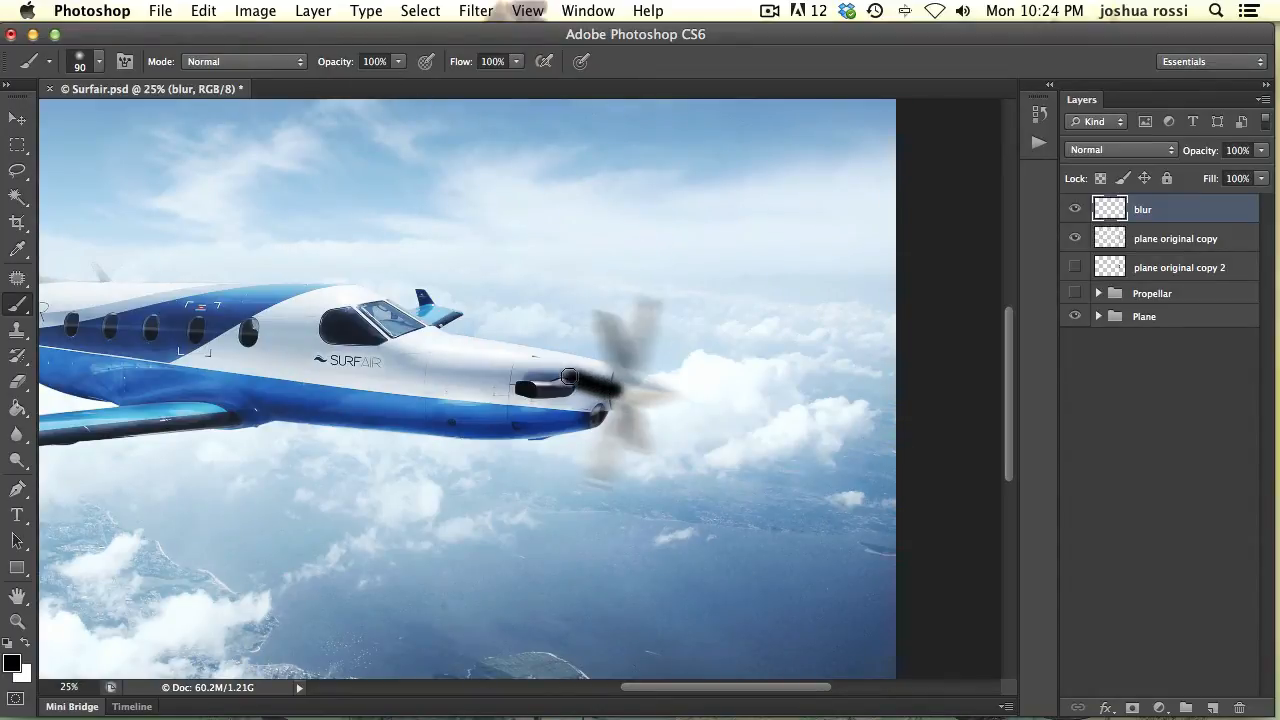
Paint a black streak over the propeller hub on the blur layer
{"action": "left_click_drag", "start_coordinate": [570, 377], "coordinate": [571, 426]}
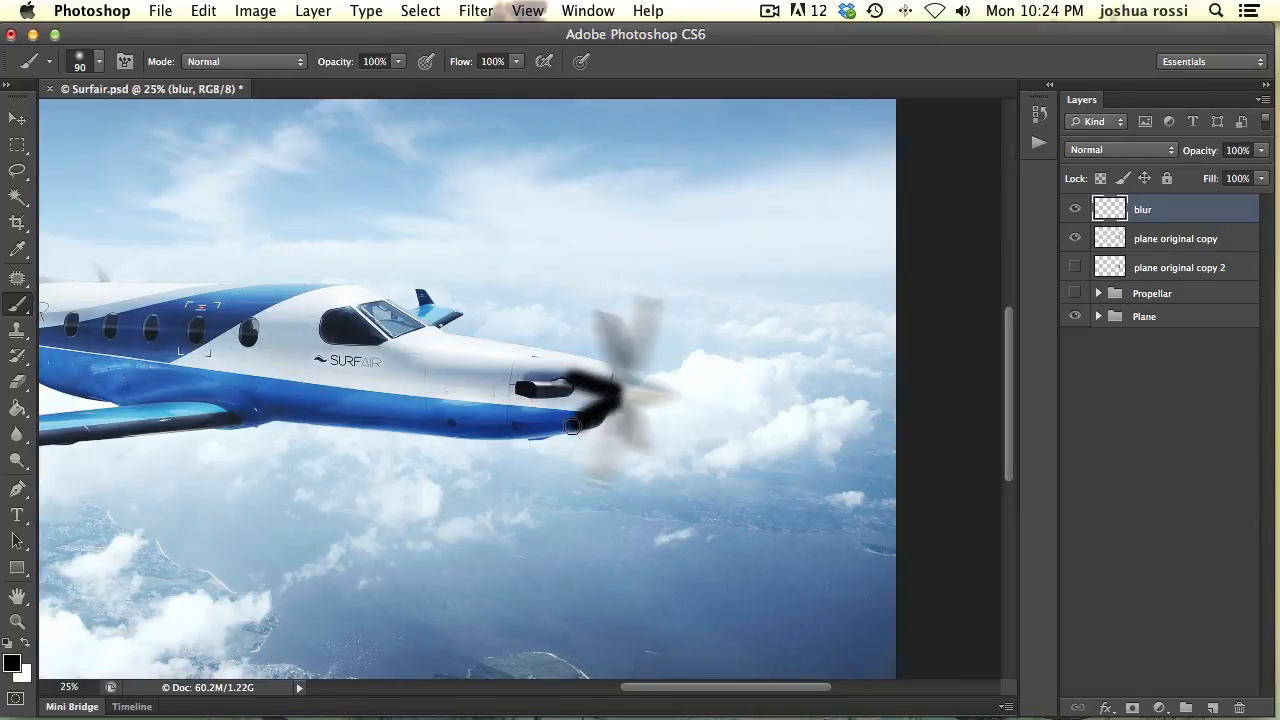
{"action": "mouse_move", "coordinate": [599, 199]}
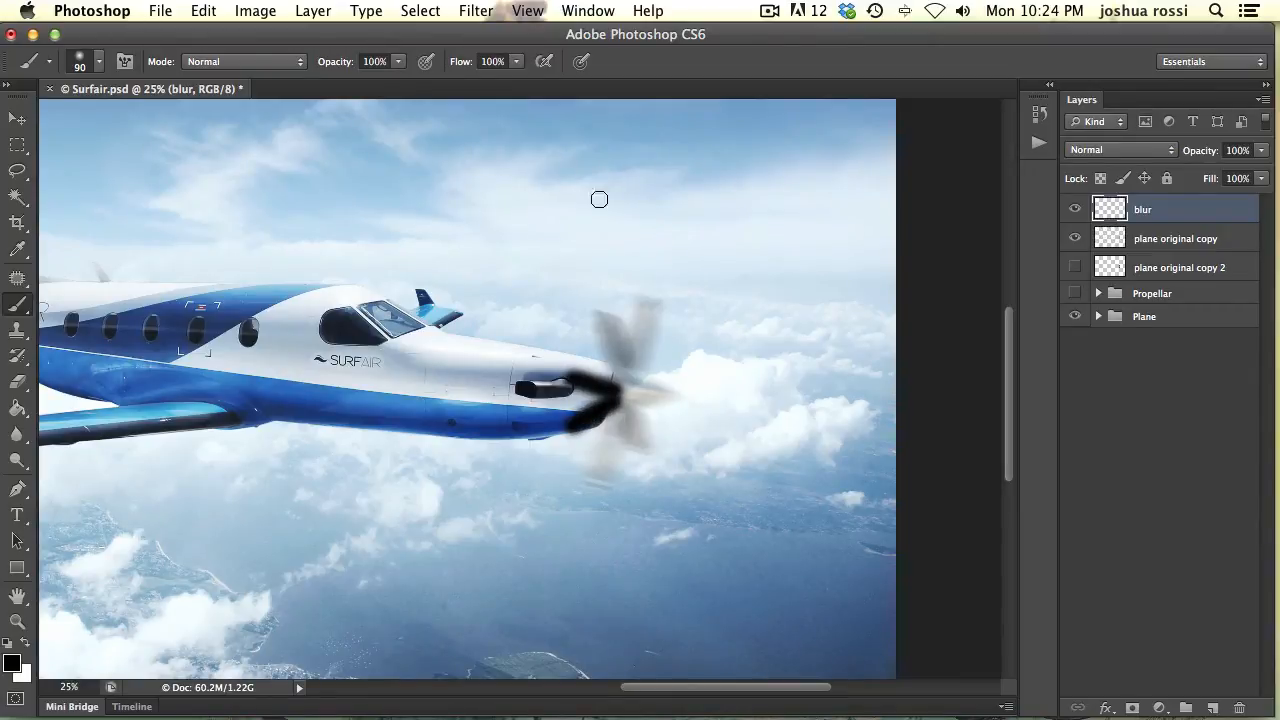
{"action": "left_click", "coordinate": [475, 11]}
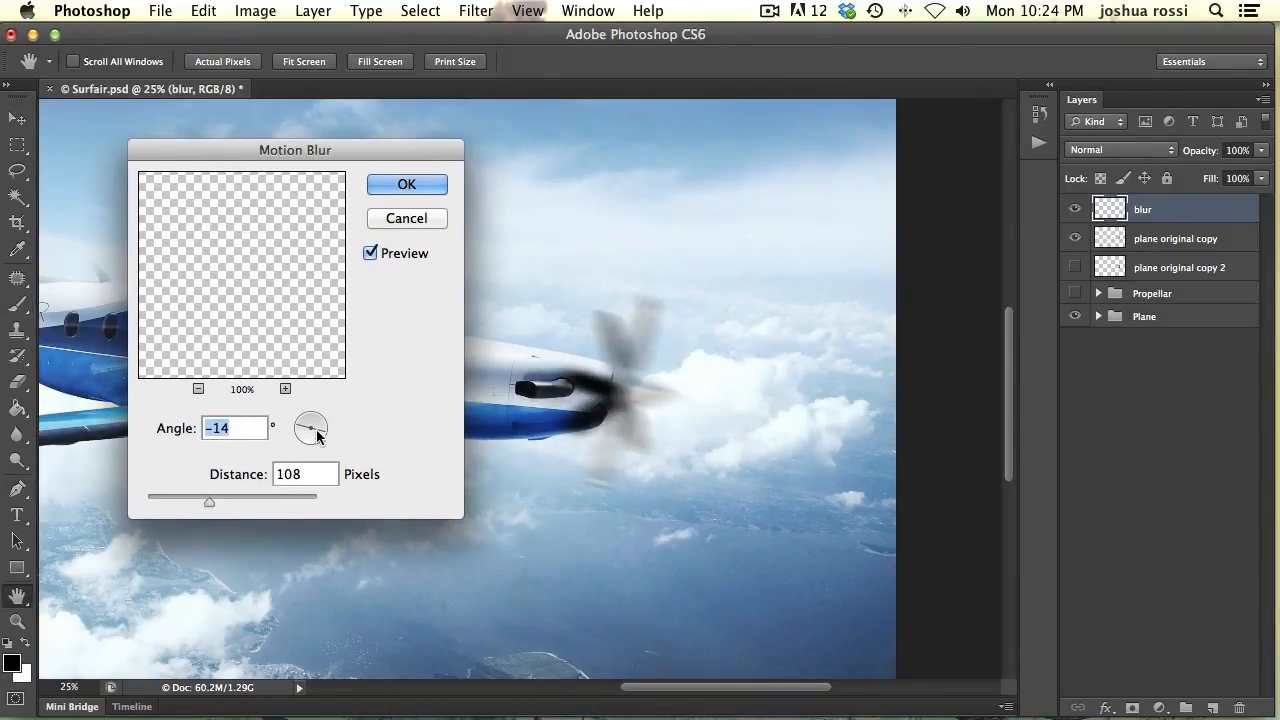
Apply a longer vertical motion blur to the black hub streak
{"action": "left_click_drag", "start_coordinate": [316, 435], "coordinate": [310, 420]}
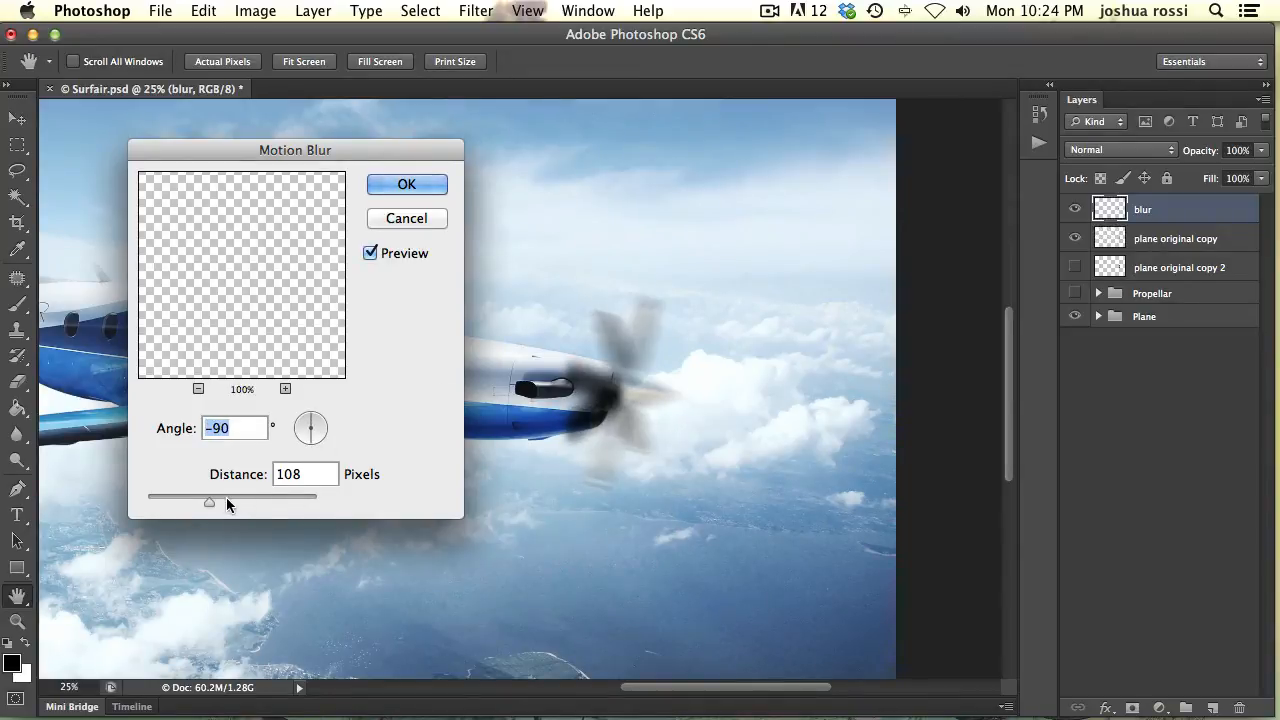
{"action": "left_click_drag", "start_coordinate": [209, 502], "coordinate": [228, 502]}
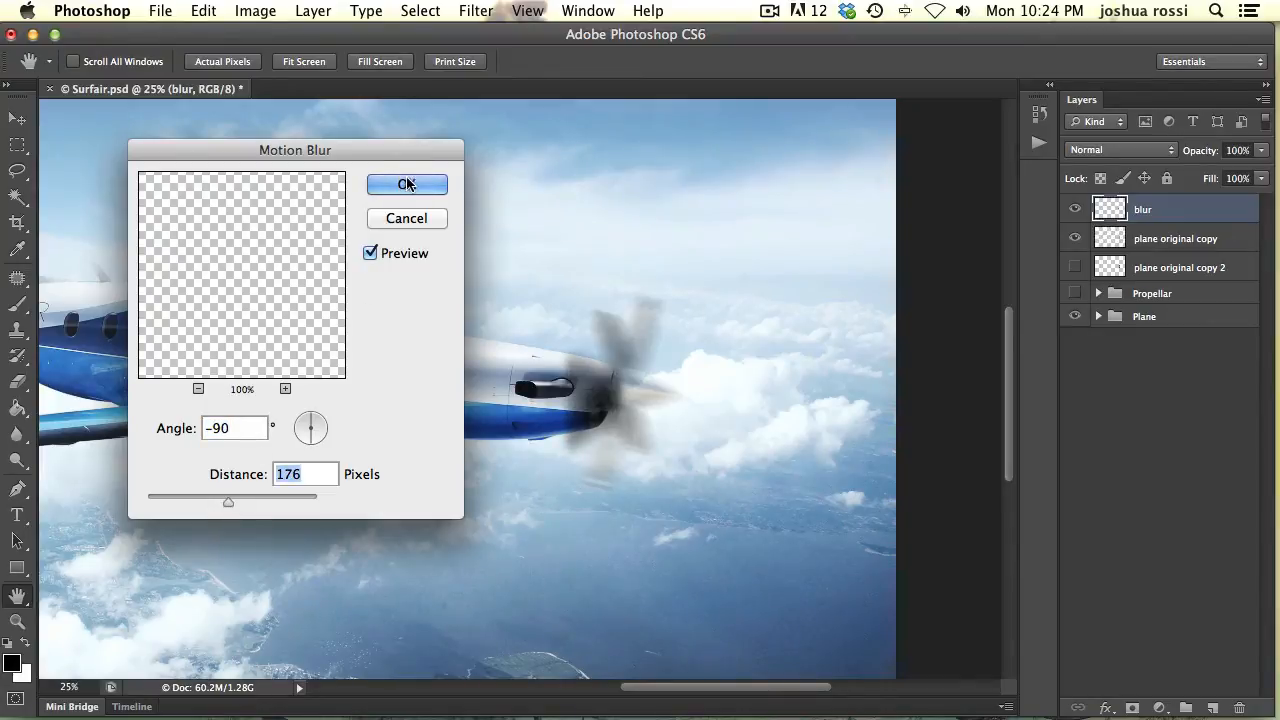
{"action": "left_click", "coordinate": [406, 184]}
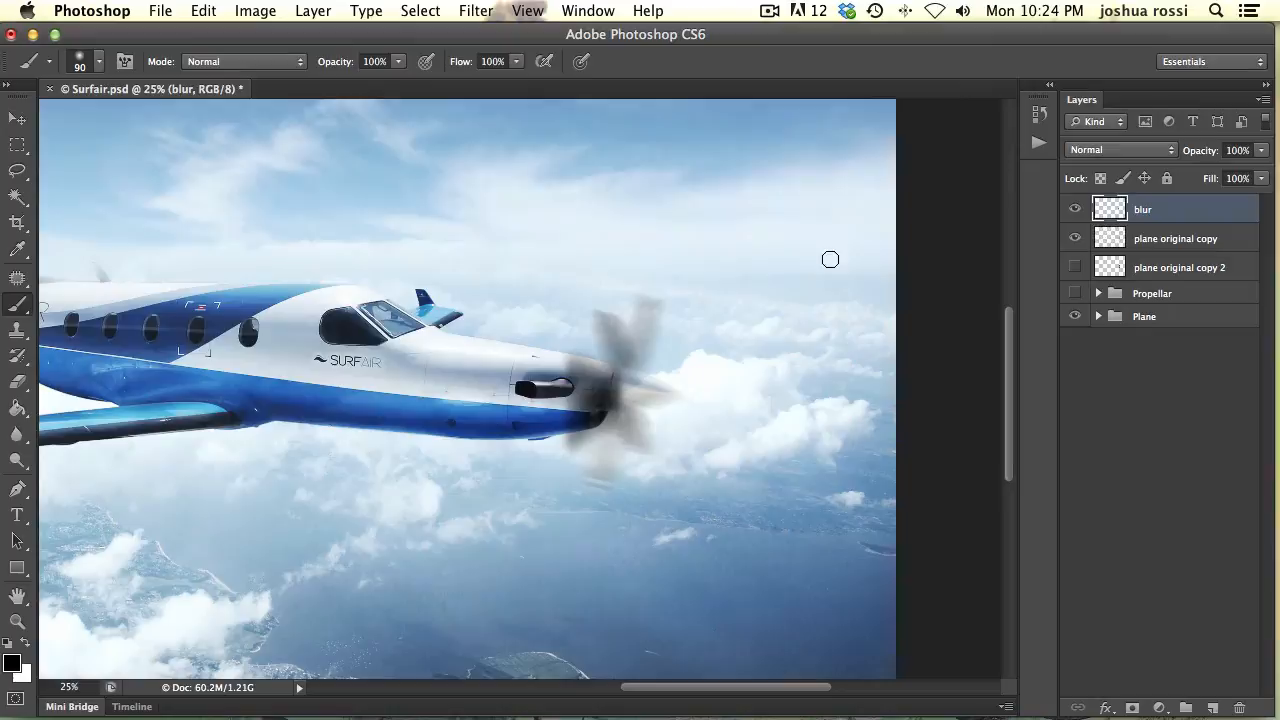
{"action": "mouse_move", "coordinate": [625, 302]}
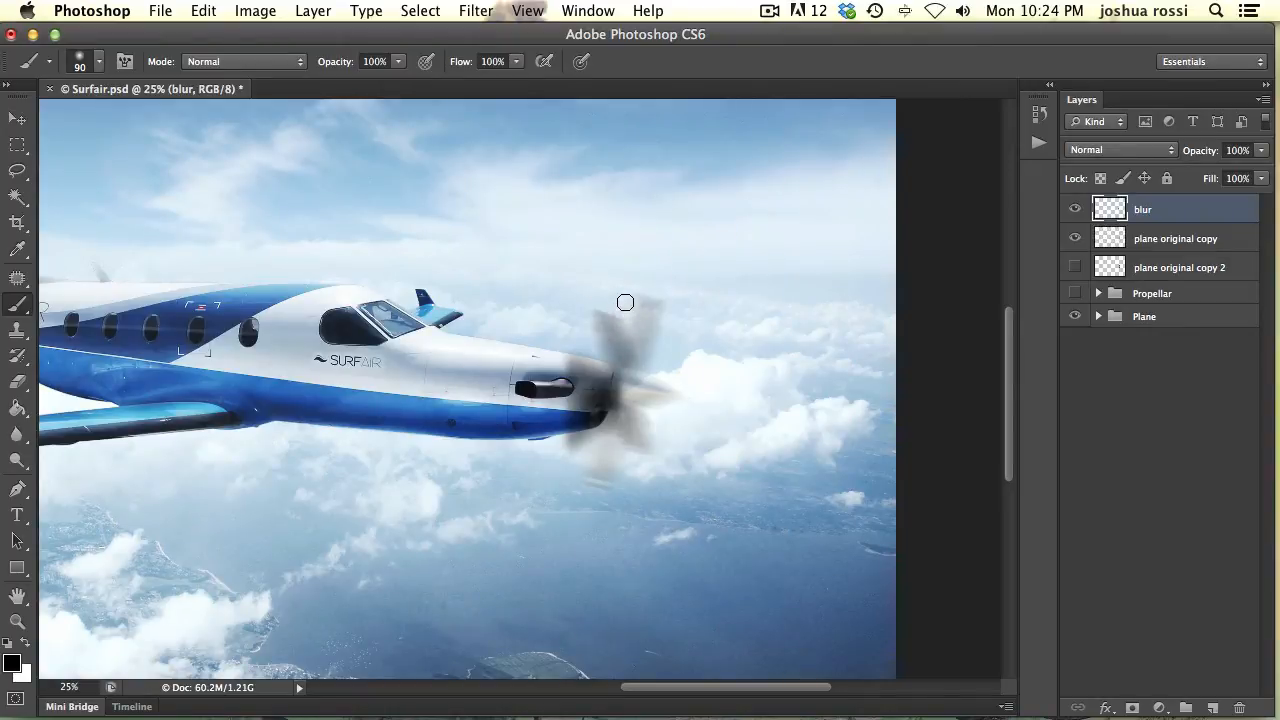
{"action": "mouse_move", "coordinate": [584, 474]}
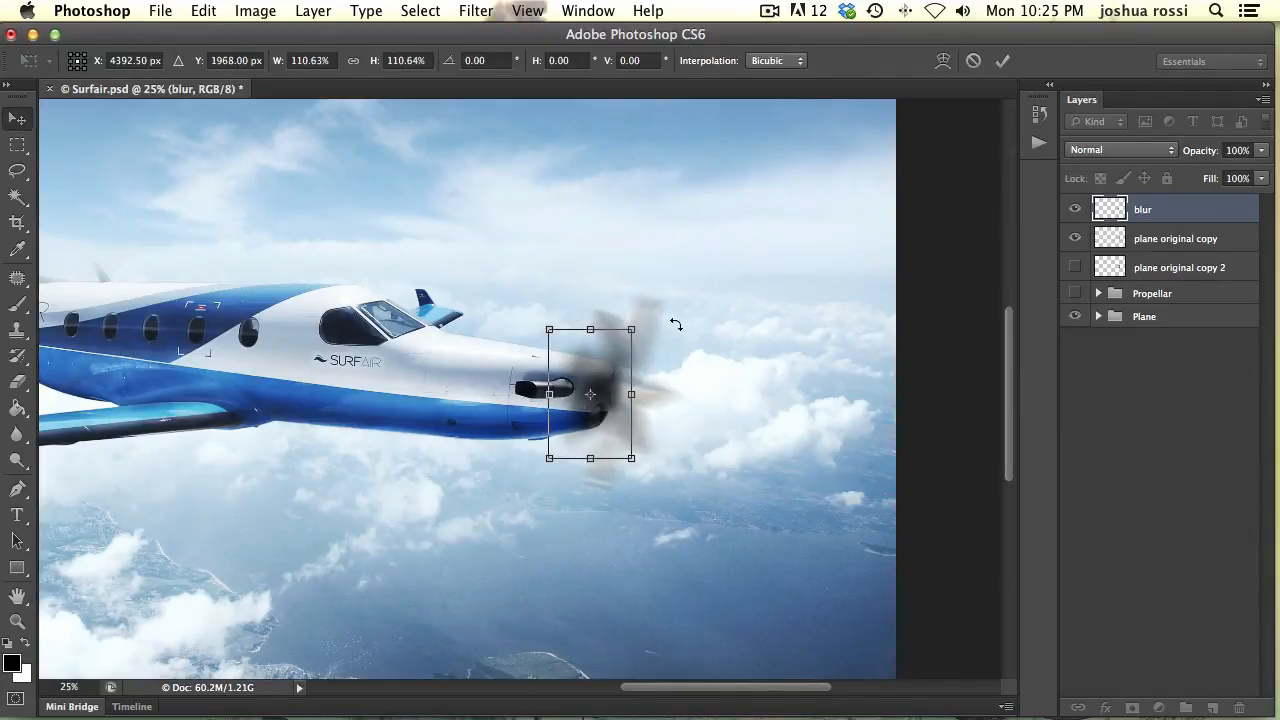
Commit the enlarged blade blur, set it to 46% opacity, and hide it to compare
{"action": "left_click", "coordinate": [1002, 61]}
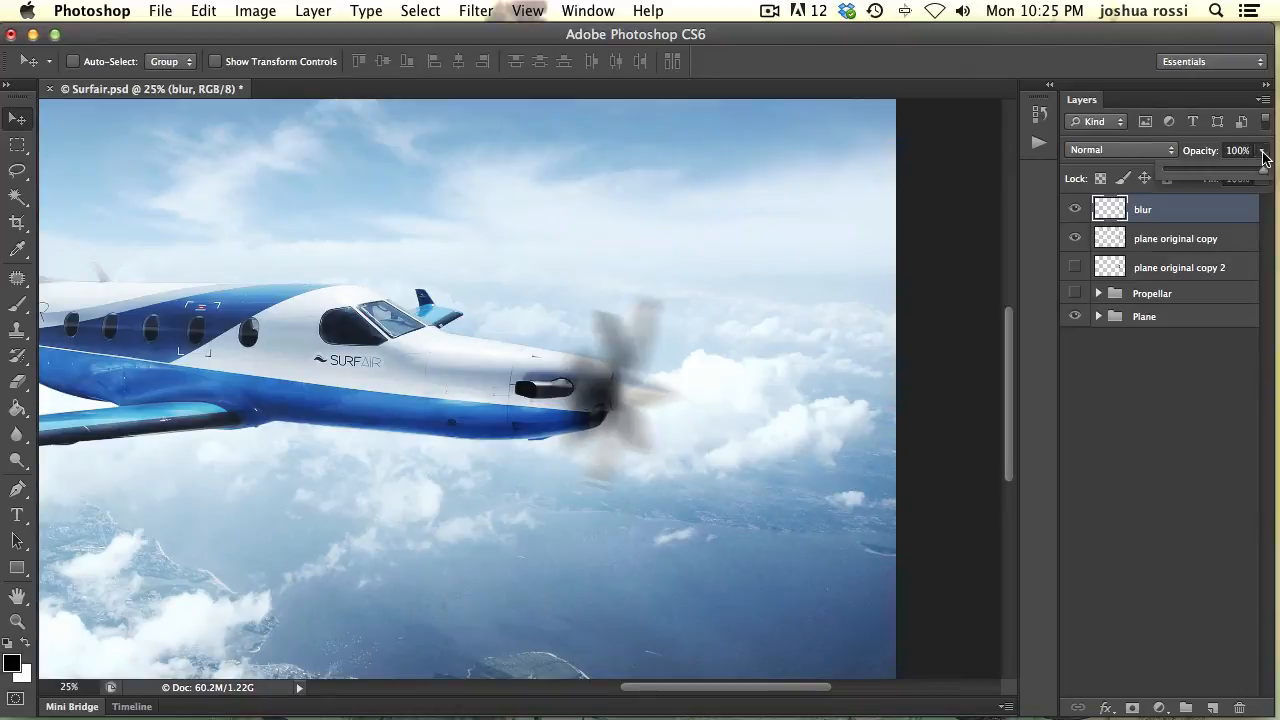
{"action": "left_click_drag", "start_coordinate": [1264, 167], "coordinate": [1210, 167]}
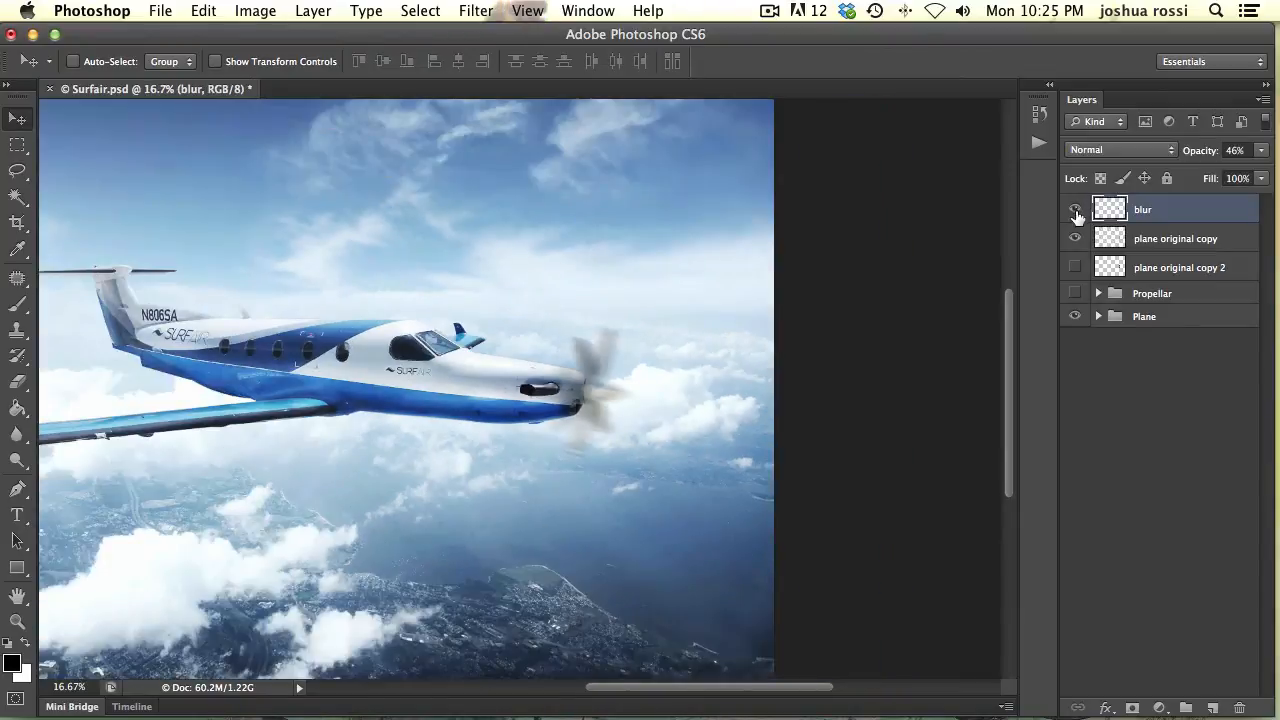
{"action": "left_click", "coordinate": [1075, 209]}
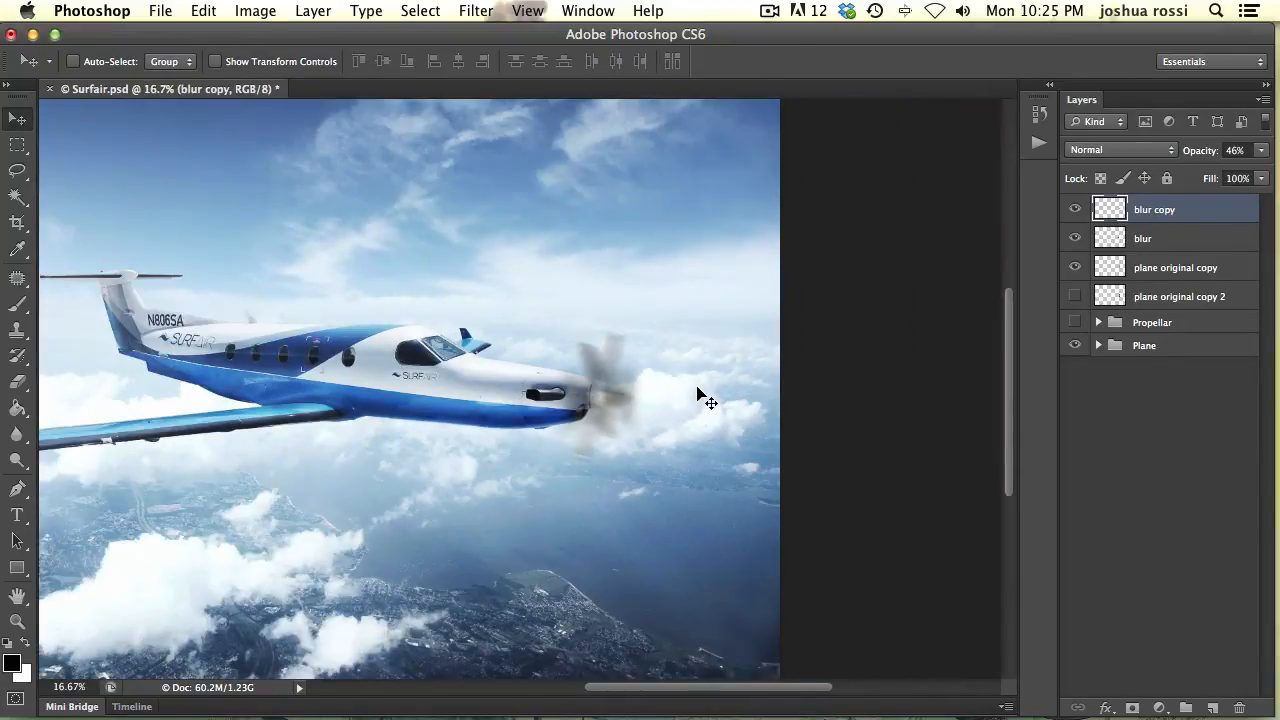
{"action": "mouse_move", "coordinate": [686, 399]}
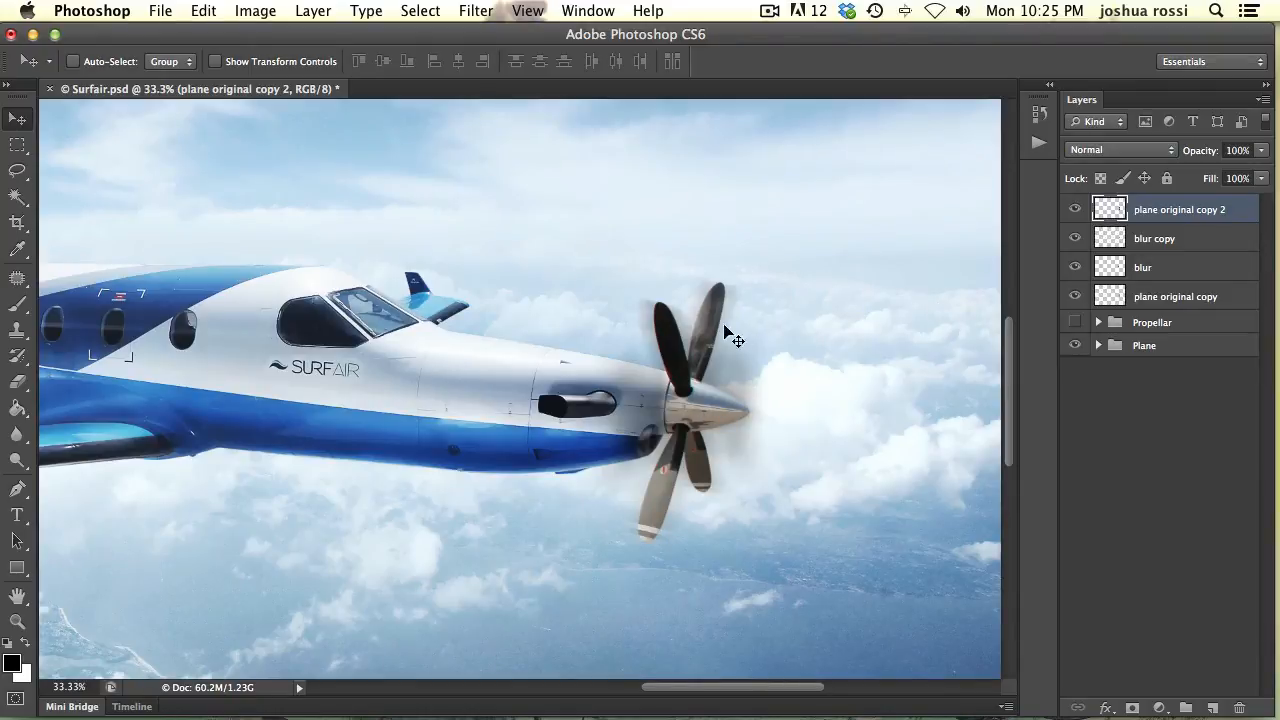
{"action": "mouse_move", "coordinate": [735, 305]}
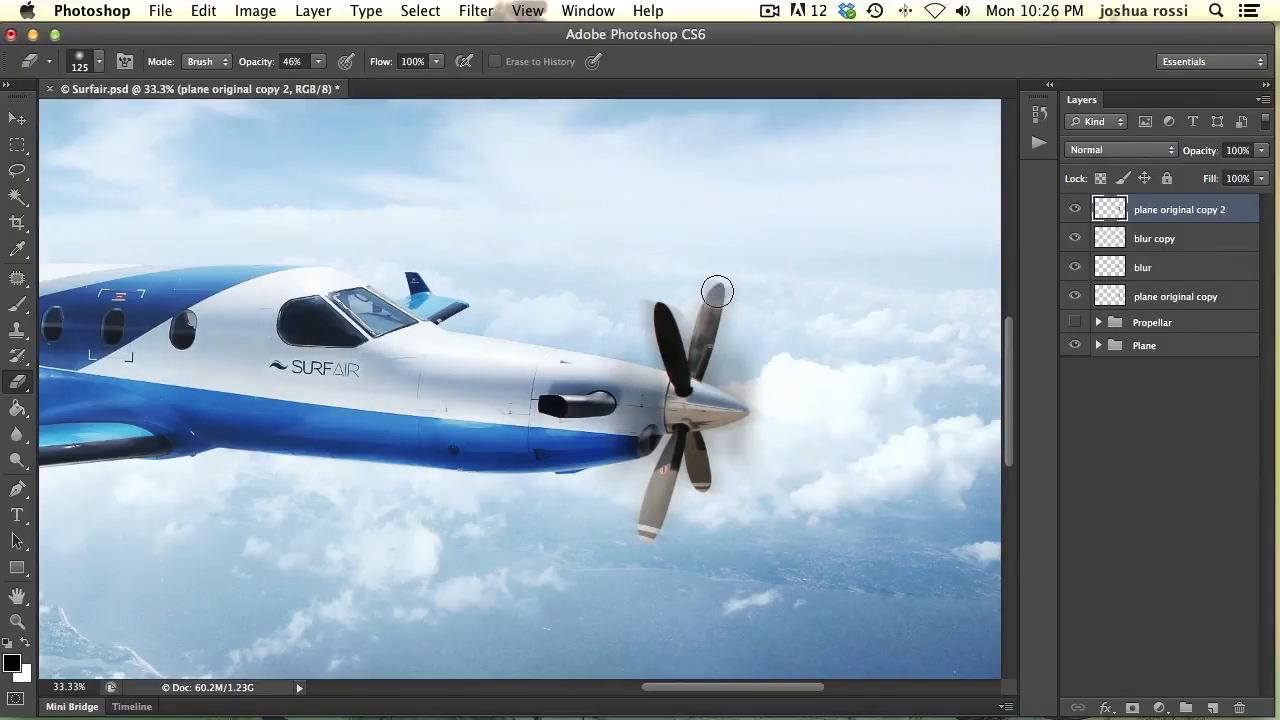
Erase the upper and lower blades of the sharp propeller copy to blend into the blur
{"action": "left_click_drag", "start_coordinate": [717, 291], "coordinate": [681, 328]}
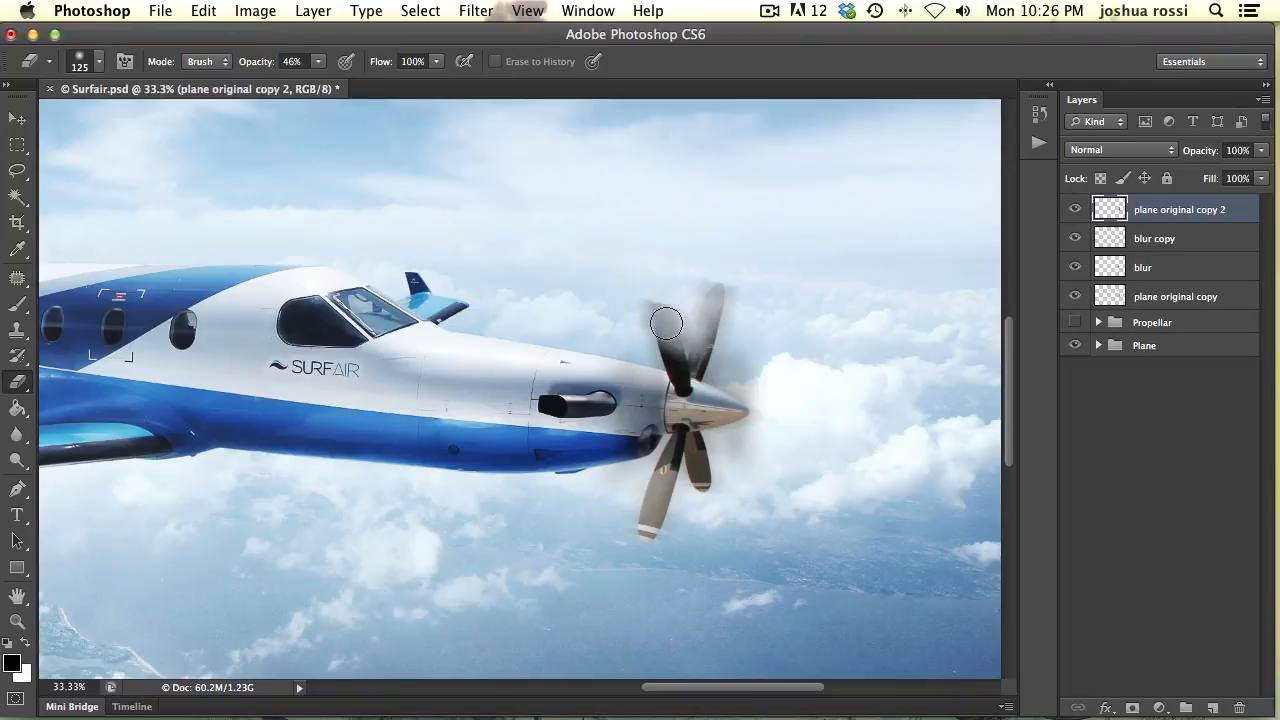
{"action": "left_click_drag", "start_coordinate": [665, 323], "coordinate": [708, 363]}
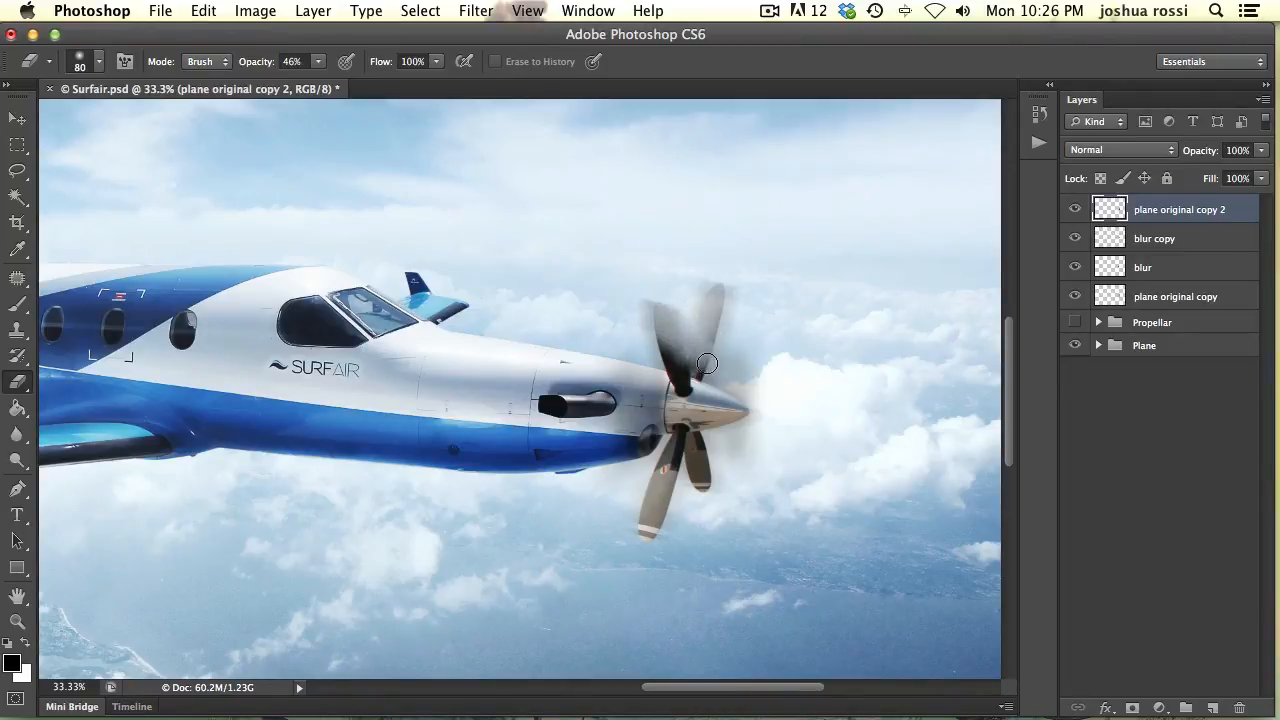
{"action": "left_click_drag", "start_coordinate": [707, 363], "coordinate": [717, 370]}
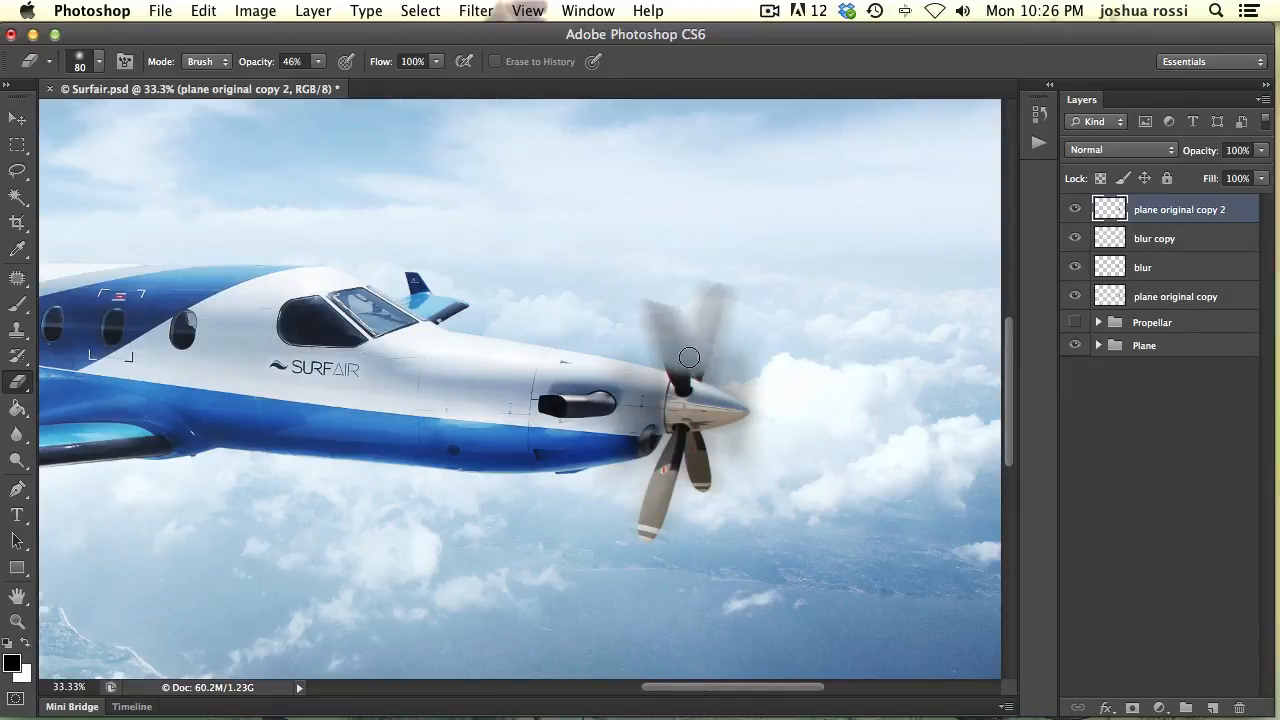
{"action": "left_click_drag", "start_coordinate": [690, 357], "coordinate": [688, 449]}
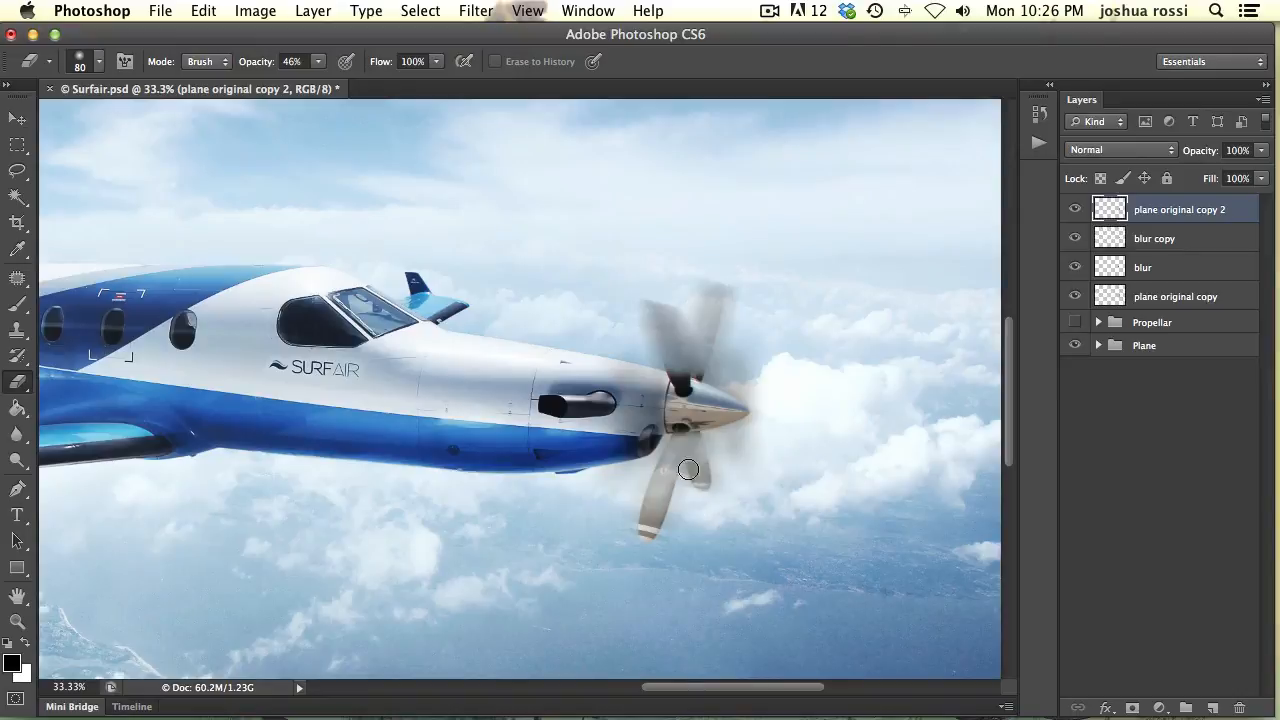
{"action": "left_click_drag", "start_coordinate": [688, 470], "coordinate": [699, 508]}
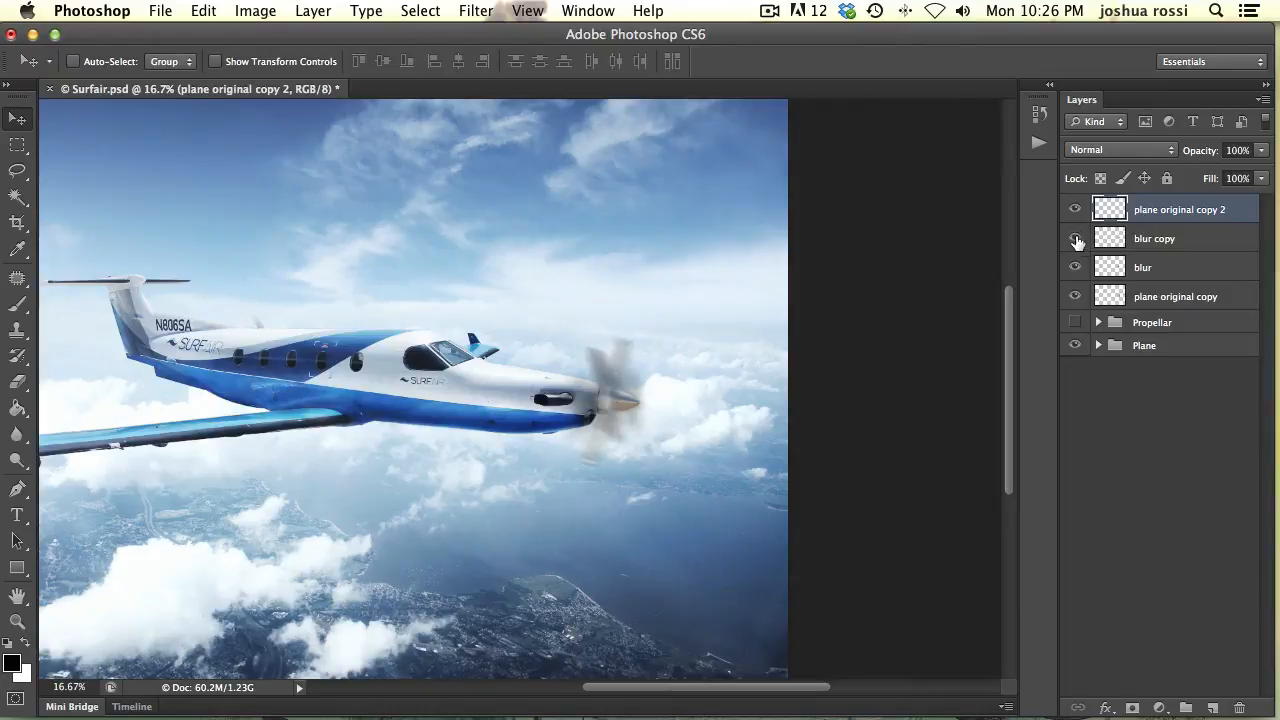
Toggle the blur copy layer to compare, then lower its opacity to 39%
{"action": "left_click", "coordinate": [1155, 238]}
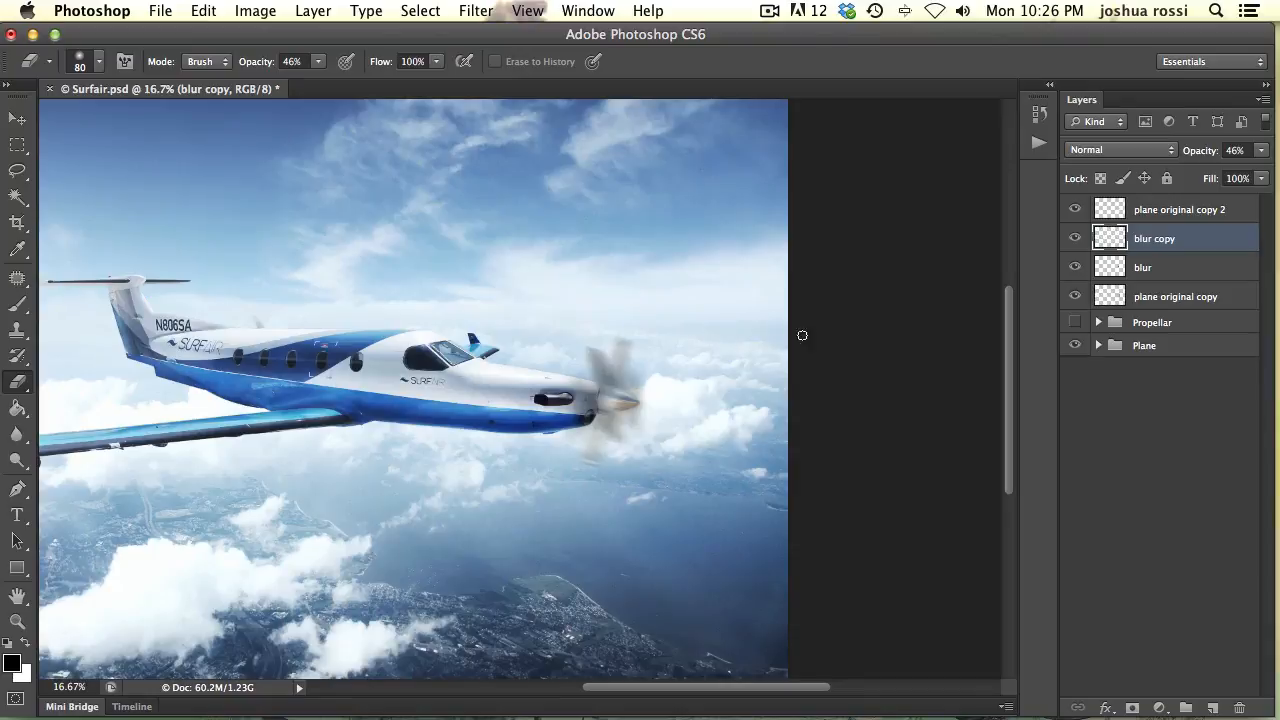
{"action": "left_click", "coordinate": [17, 117]}
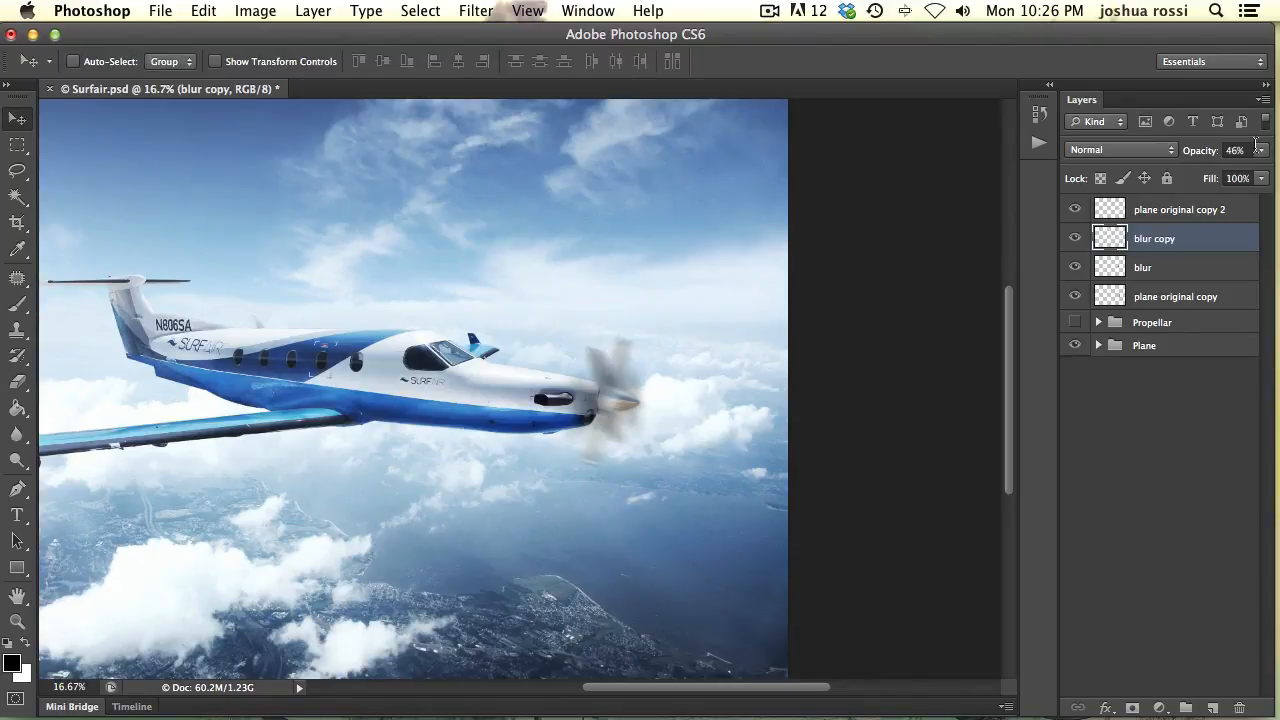
{"action": "left_click_drag", "start_coordinate": [1220, 167], "coordinate": [1195, 167]}
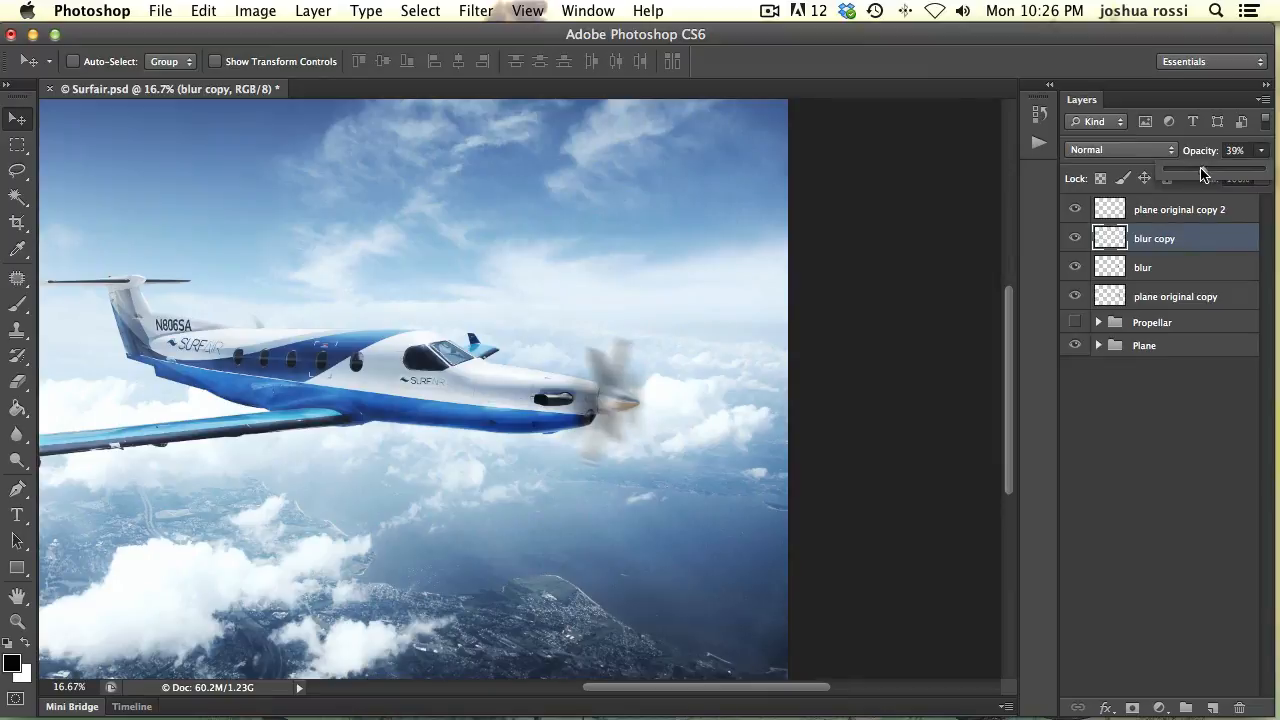
{"action": "left_click", "coordinate": [1143, 267]}
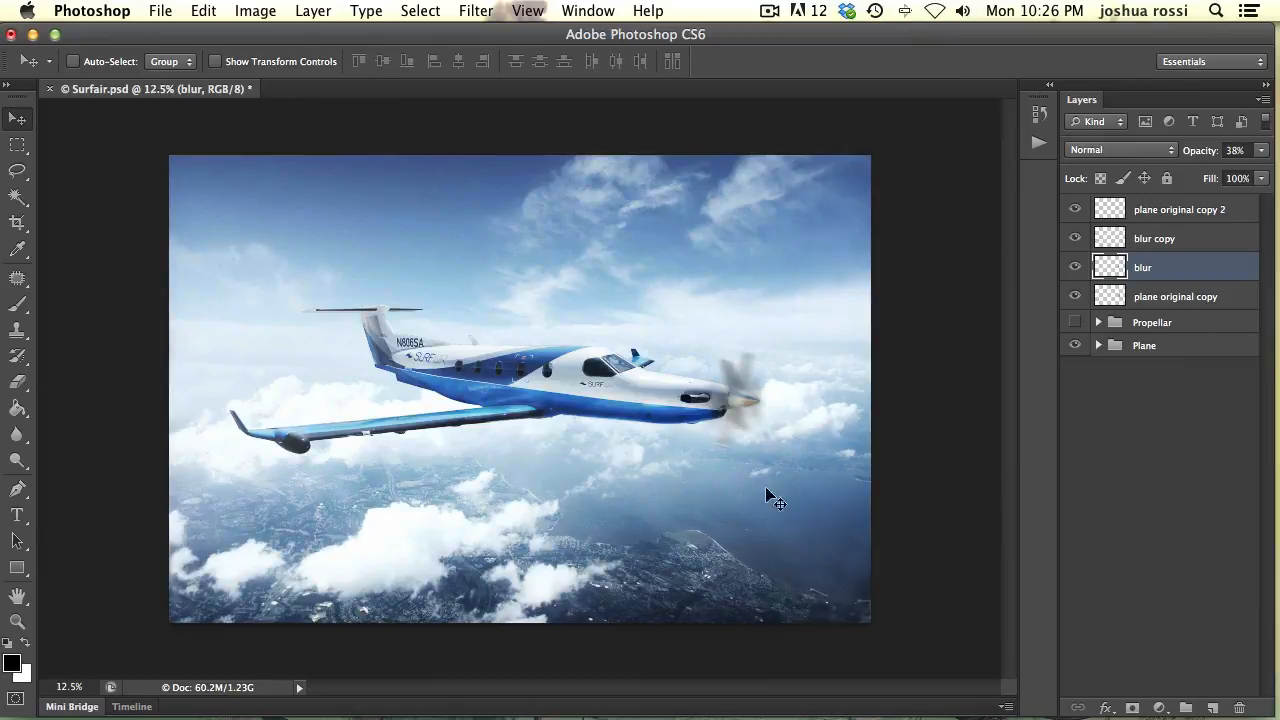
{"action": "mouse_move", "coordinate": [783, 460]}
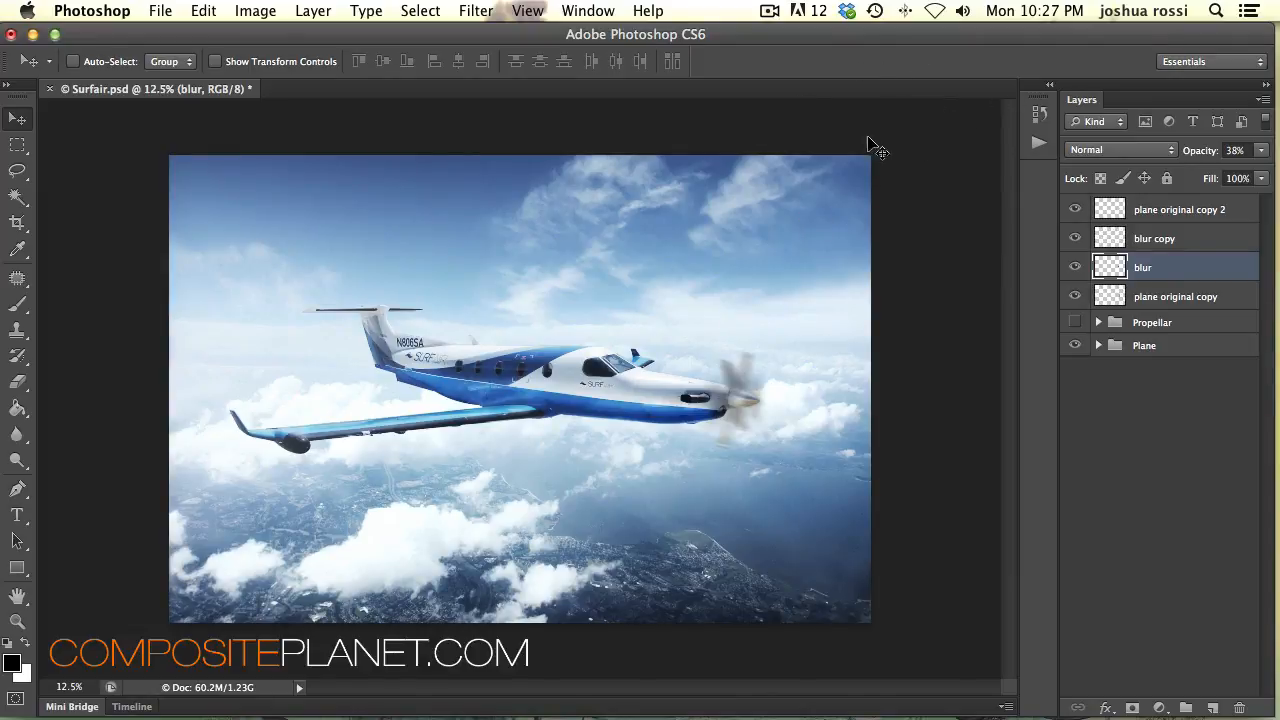
{"action": "mouse_move", "coordinate": [970, 150]}
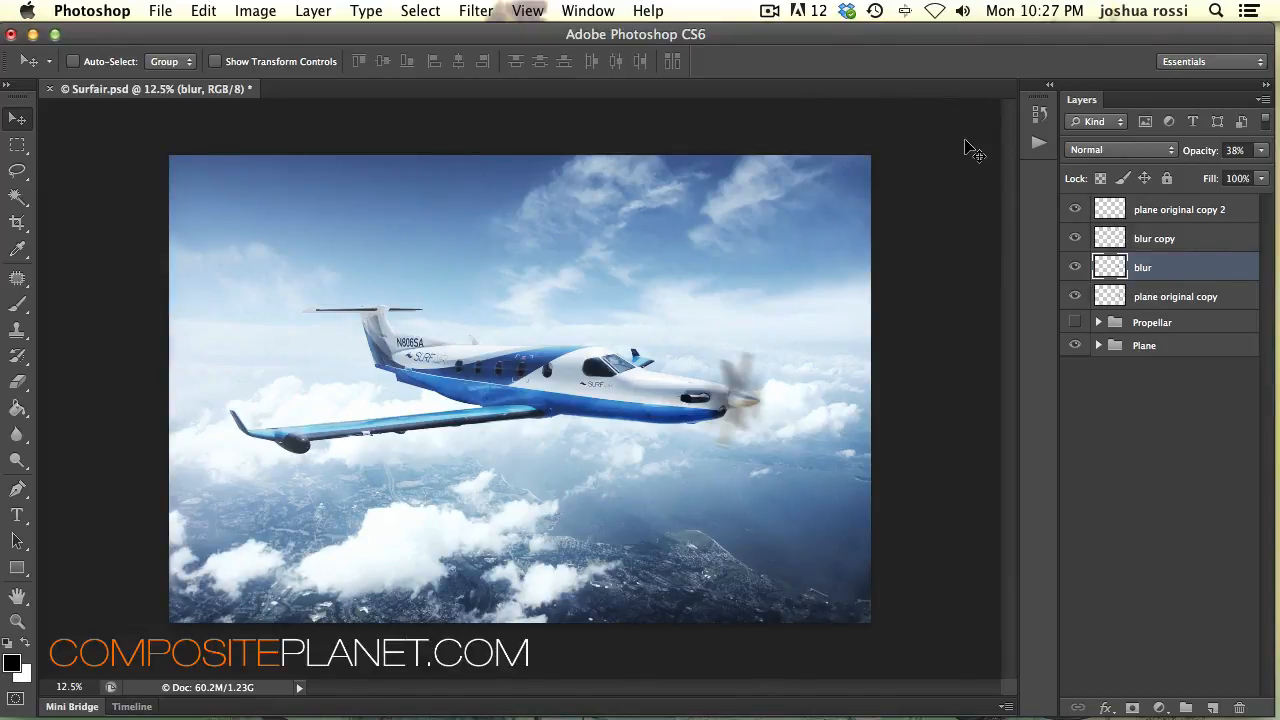